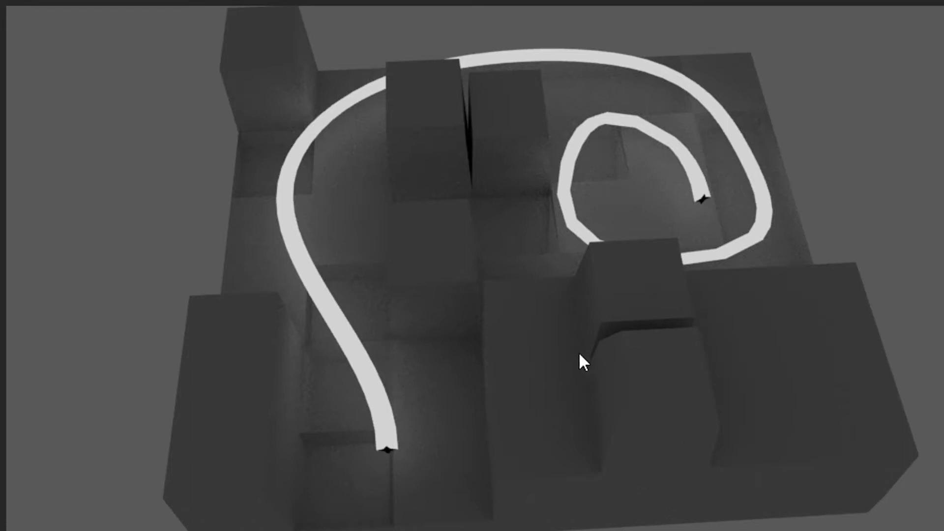
mouse_move(676, 402)
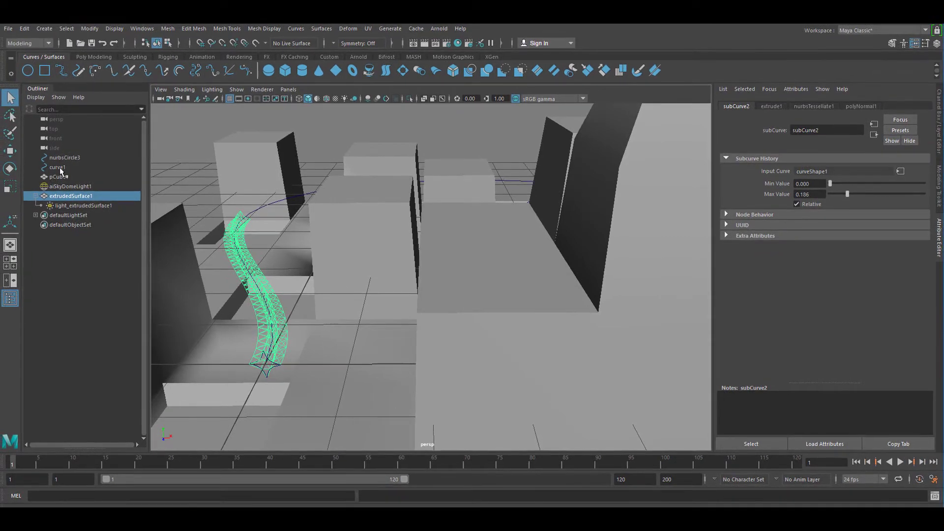
Select extrudedSurface1 and light_extrudedSurface1 in the Outliner and delete them, keeping curve1
click(65, 157)
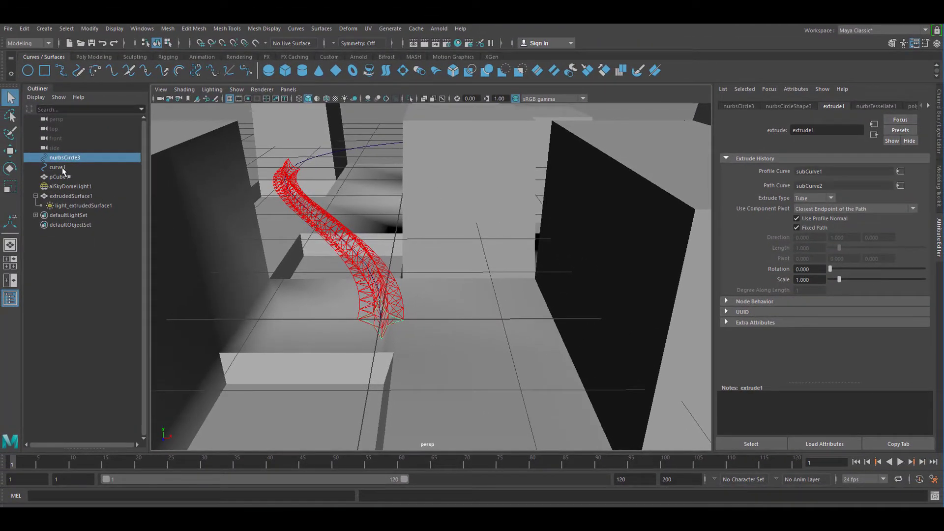
click(58, 167)
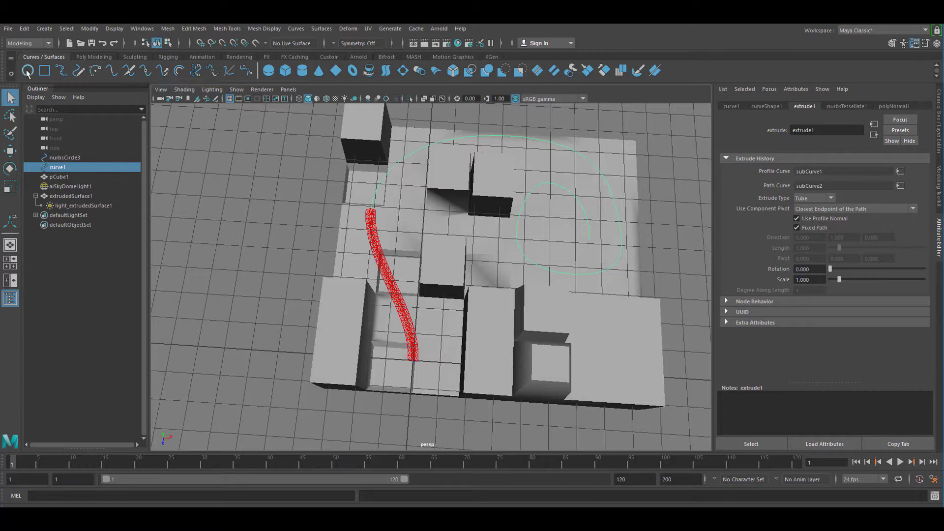
mouse_move(63, 78)
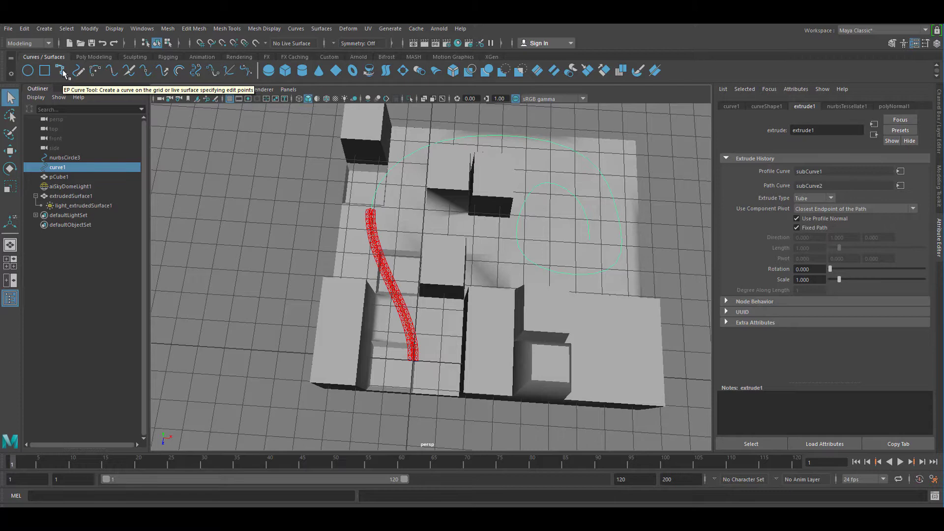
mouse_move(283, 301)
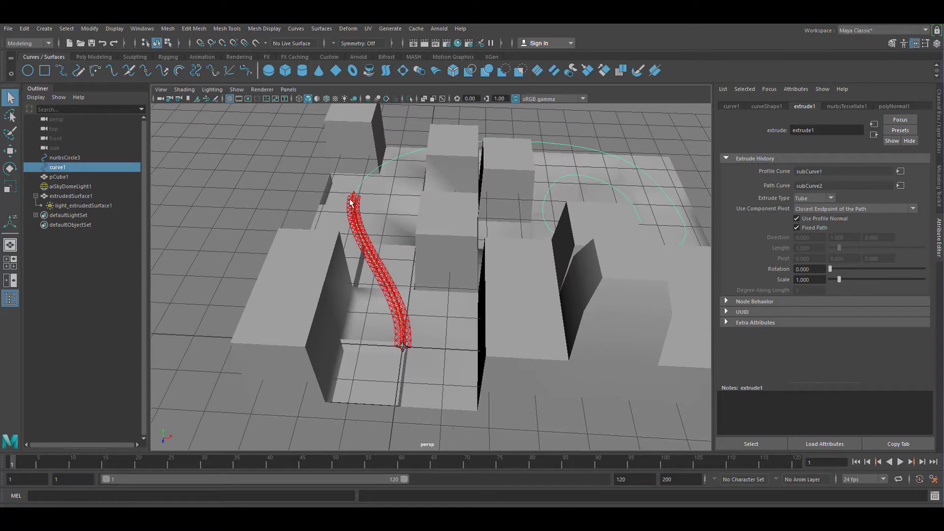
mouse_move(374, 317)
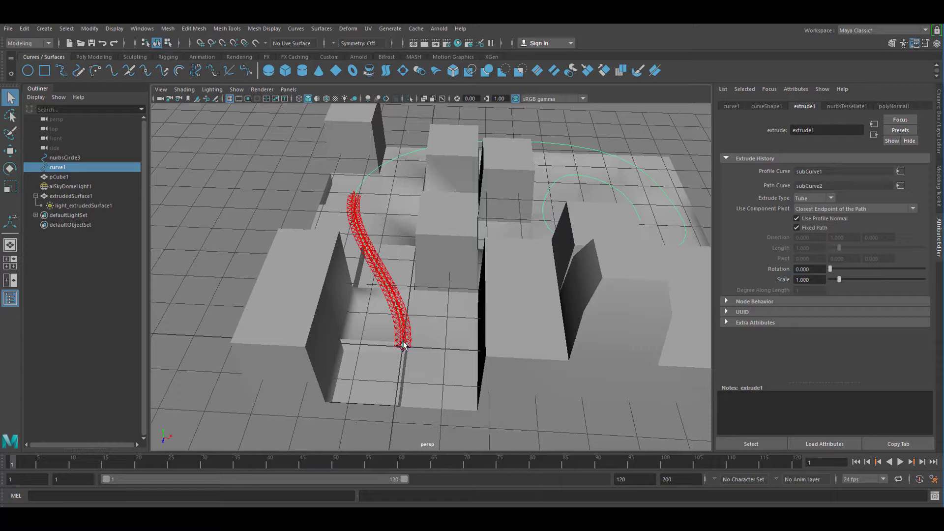
mouse_move(392, 345)
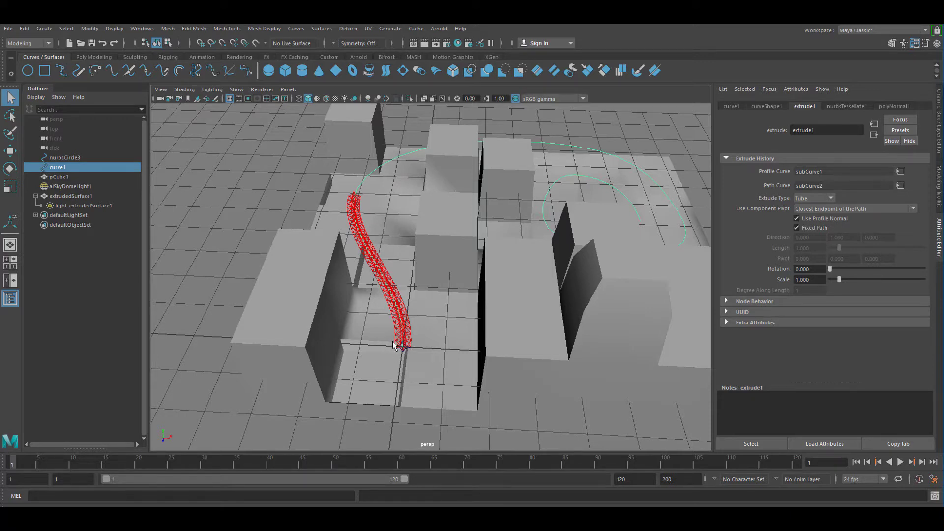
mouse_move(403, 340)
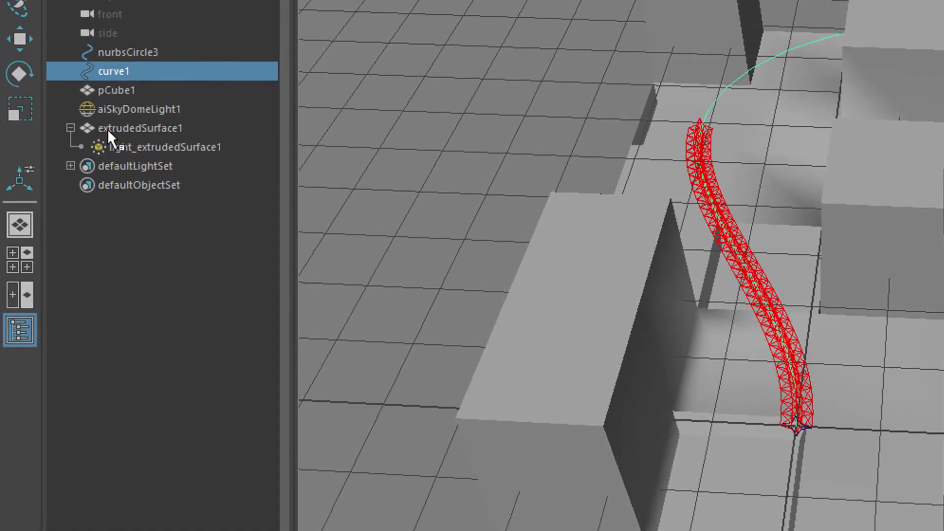
click(138, 127)
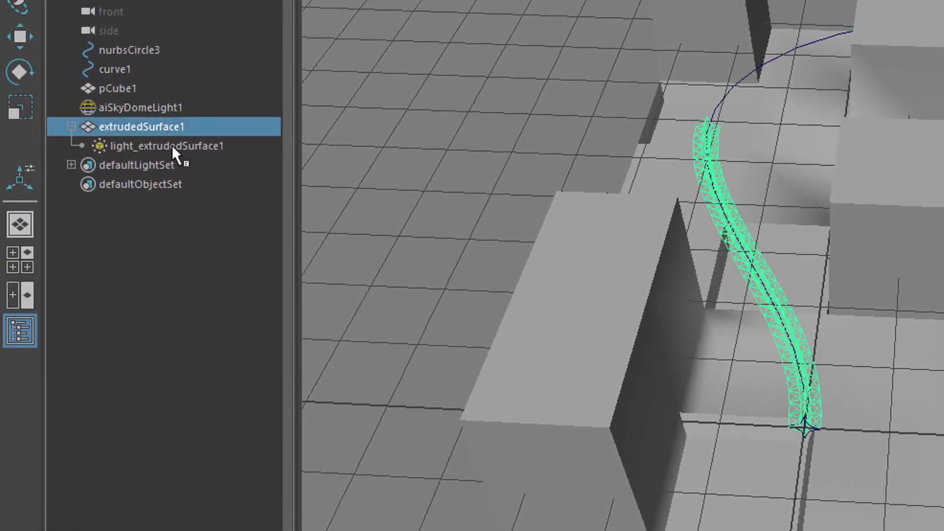
click(167, 145)
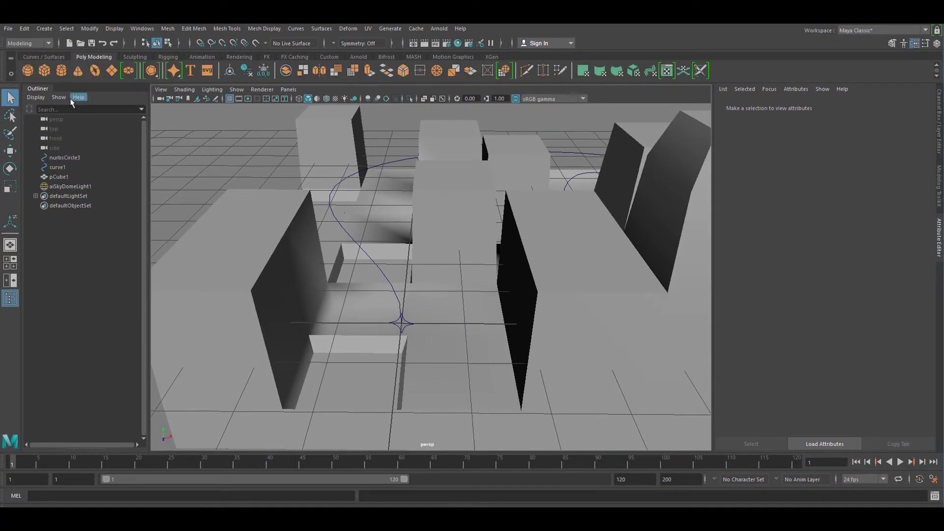
mouse_move(43, 71)
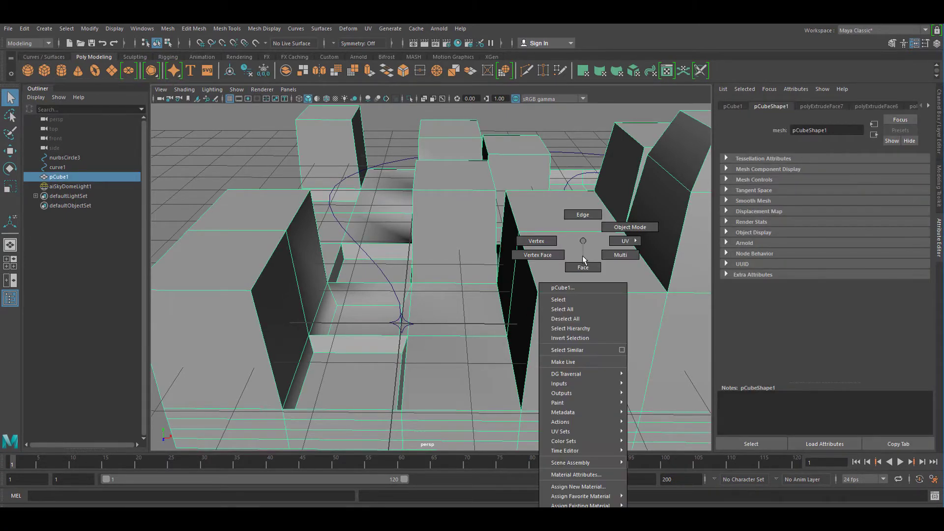
Extrude a top face of pCube1 upward along Local Translate Z to form a raised, inset tier
click(581, 267)
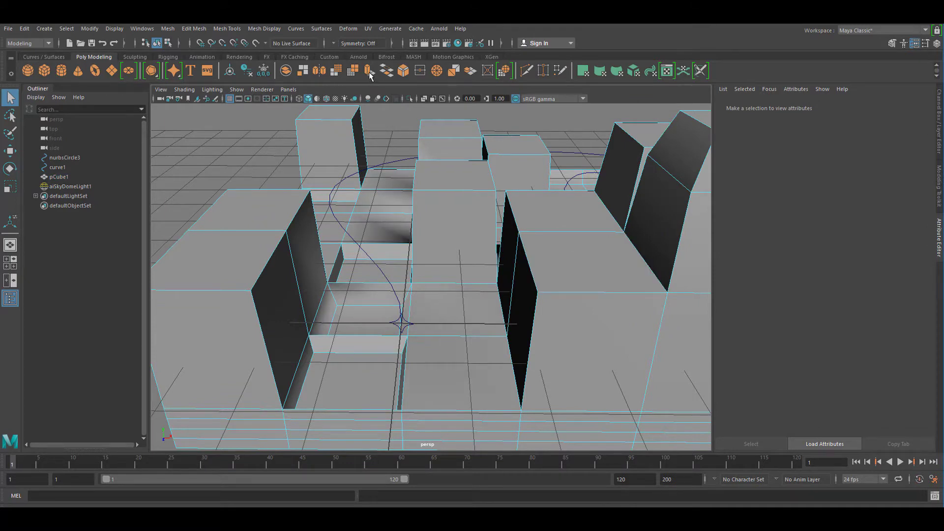
click(596, 252)
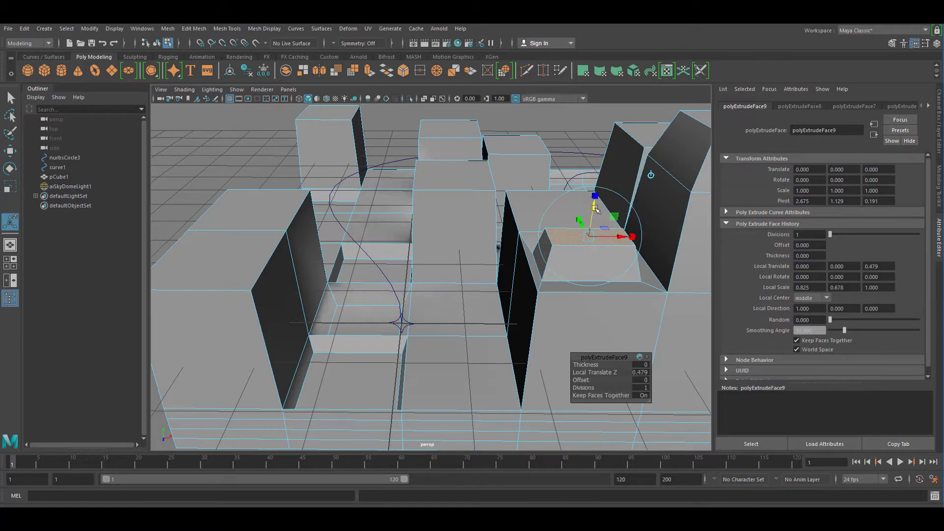
click(457, 307)
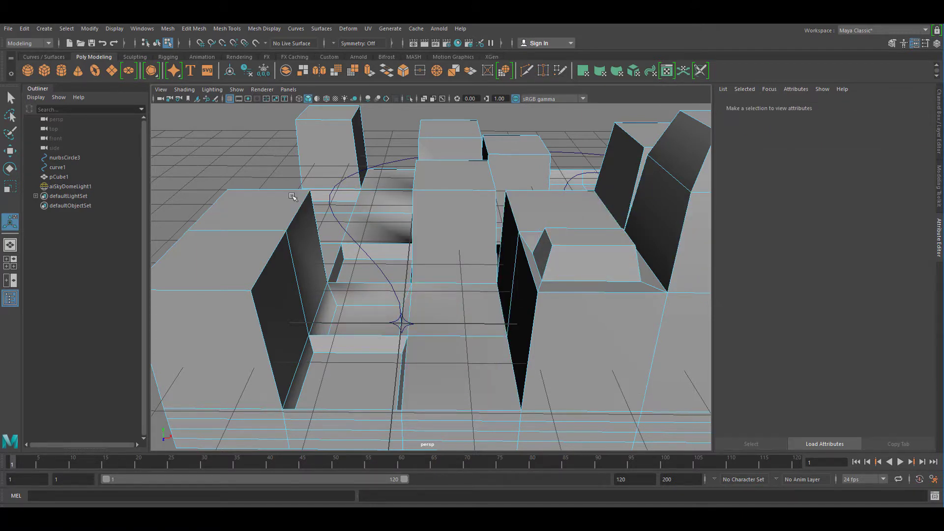
mouse_move(235, 160)
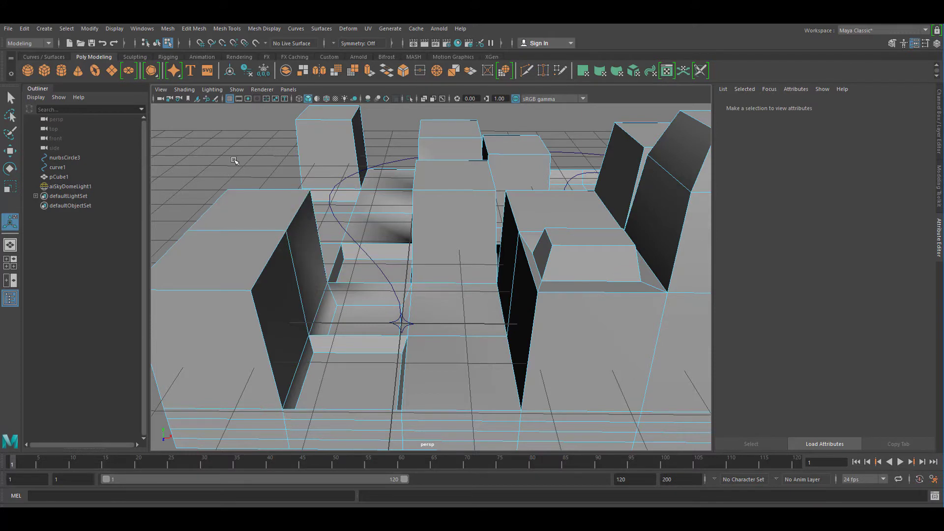
mouse_move(235, 157)
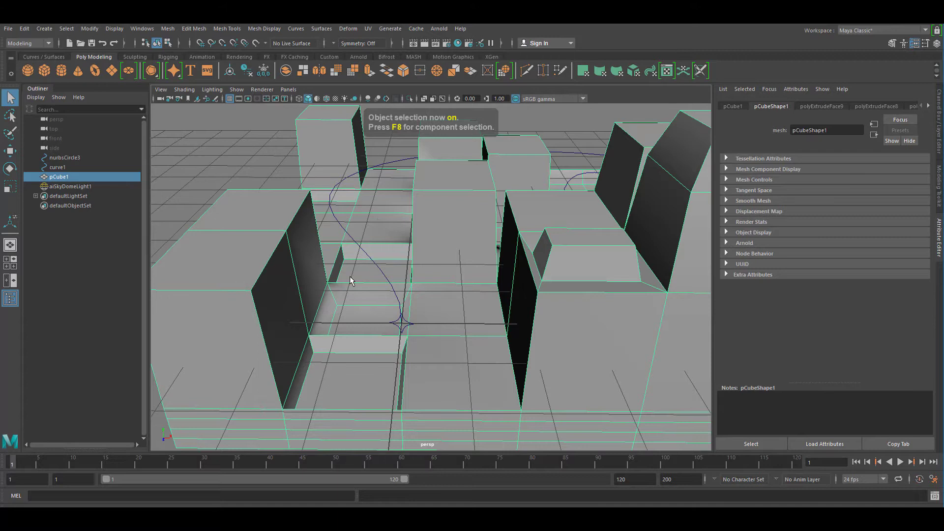
Select nurbsCircle3 then Ctrl-add curve1 so the profile and path are picked together
click(57, 167)
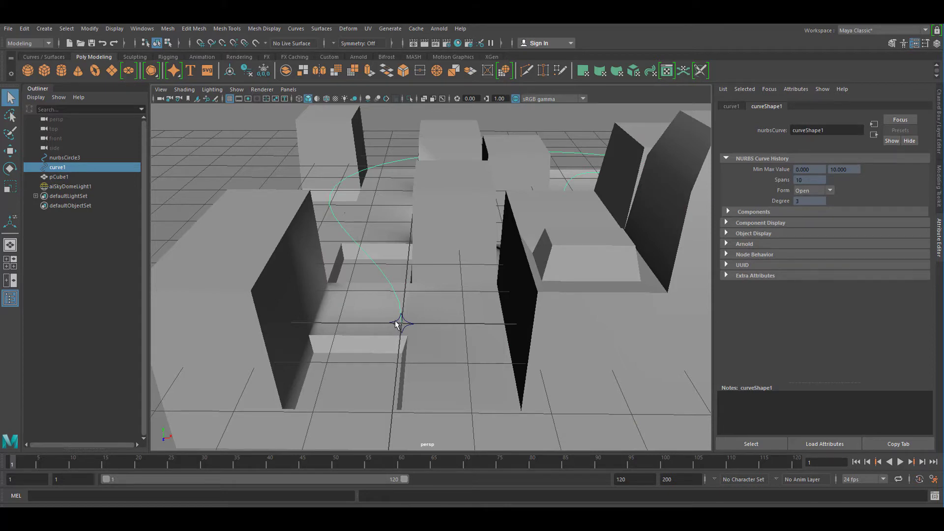
click(65, 157)
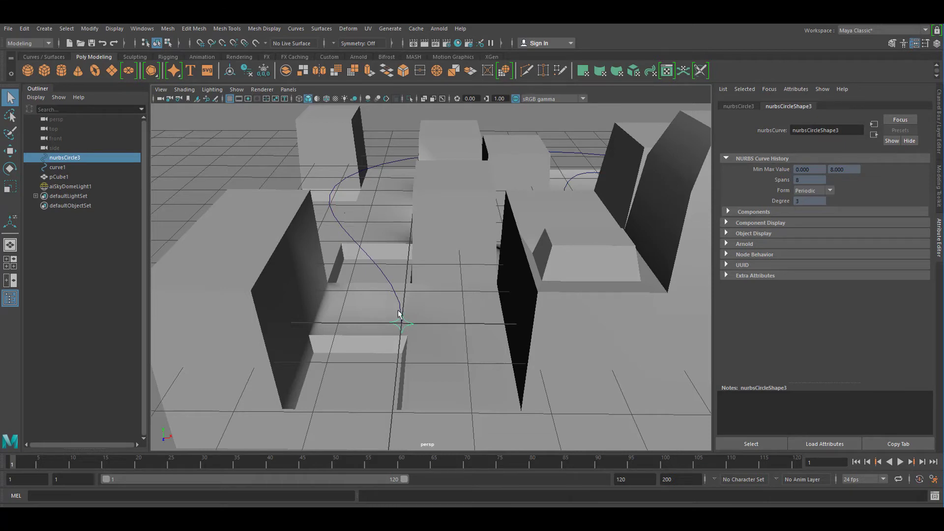
click(58, 167)
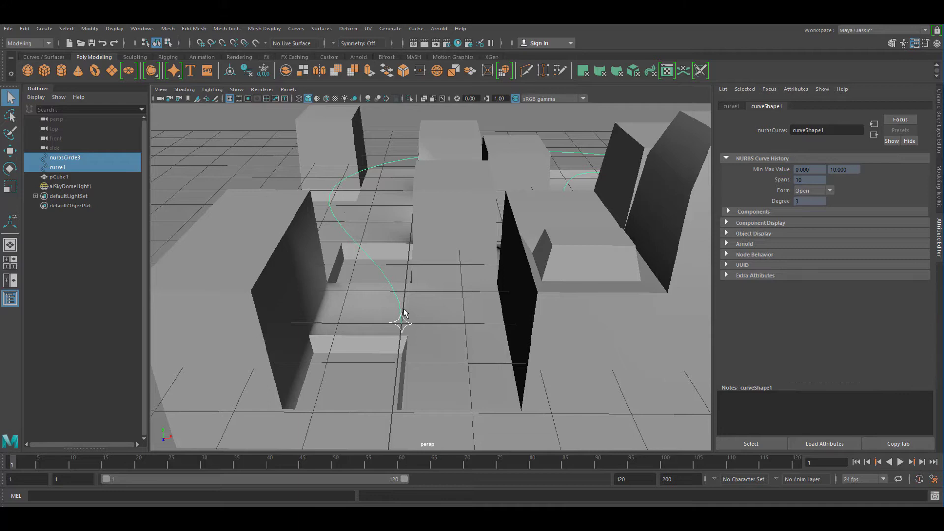
mouse_move(395, 312)
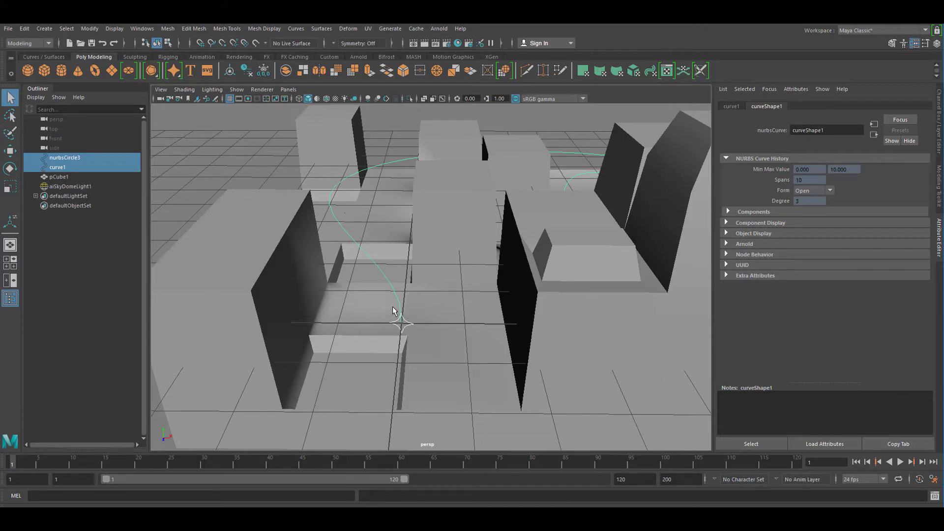
mouse_move(341, 321)
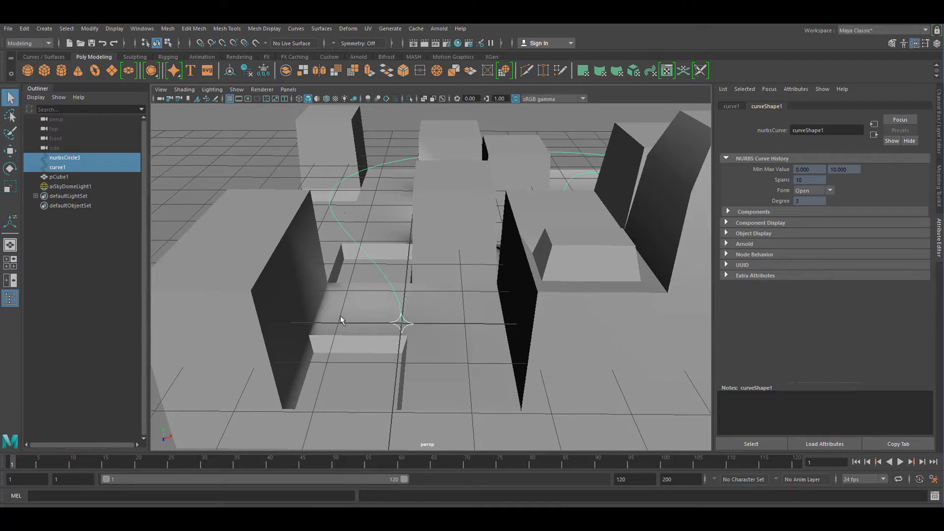
mouse_move(352, 327)
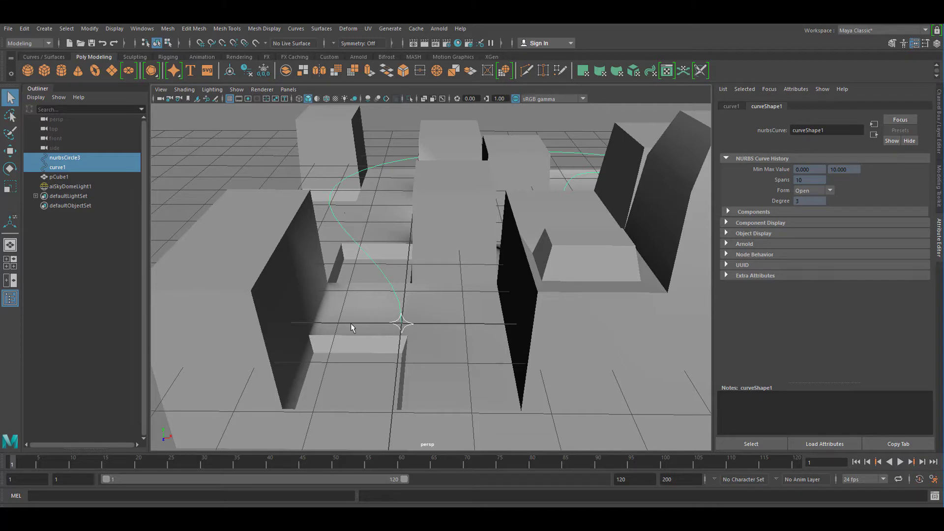
mouse_move(358, 147)
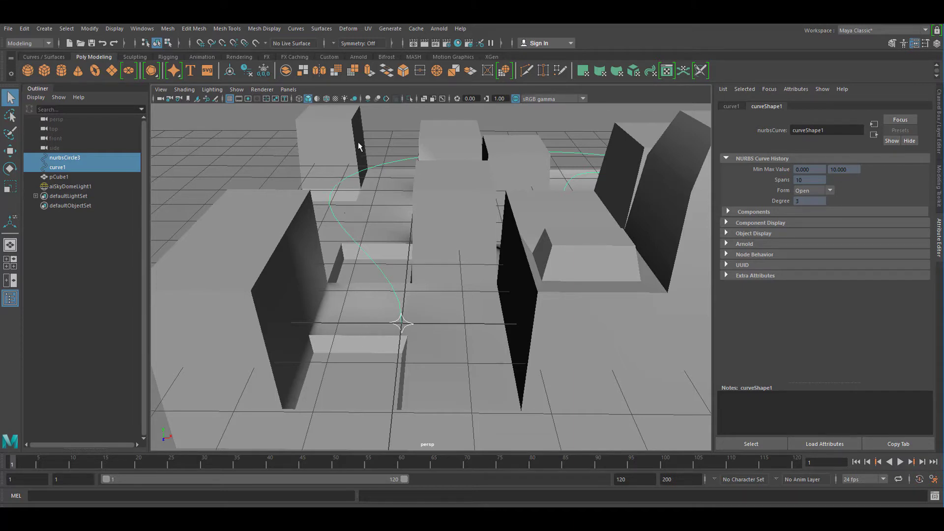
mouse_move(344, 205)
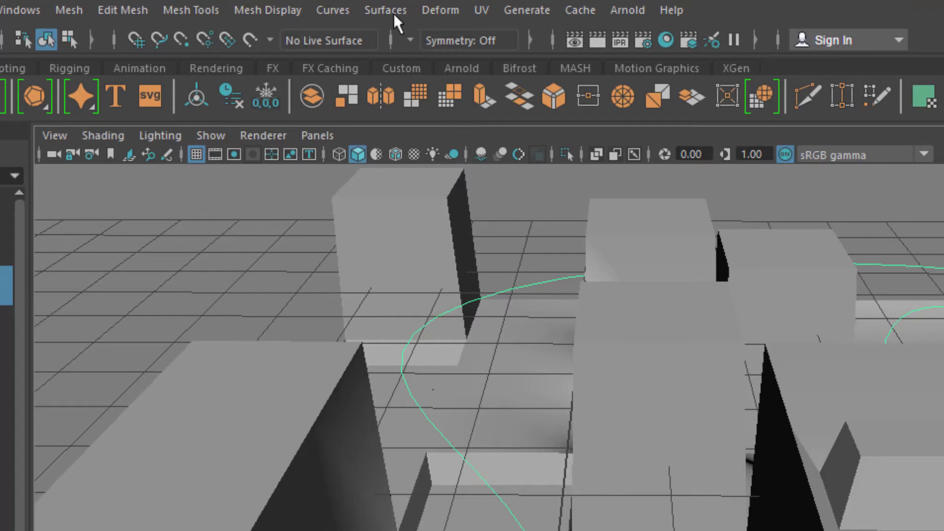
mouse_move(386, 10)
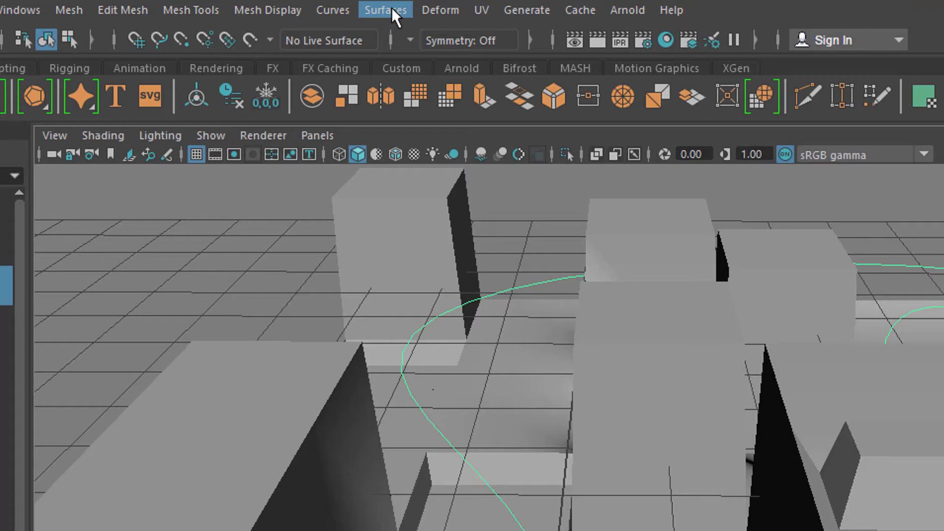
Bring up Extrude Options from the Surfaces menu's Extrude option box
click(384, 10)
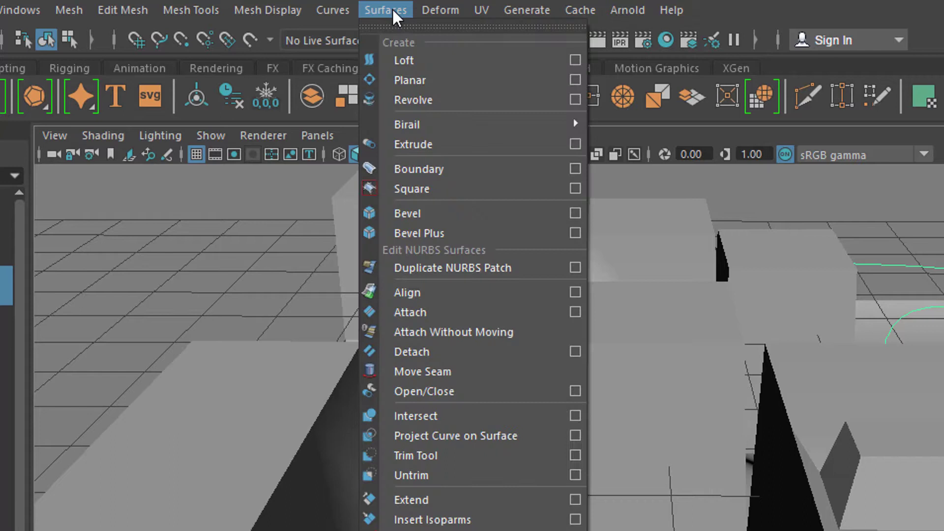
mouse_move(451, 99)
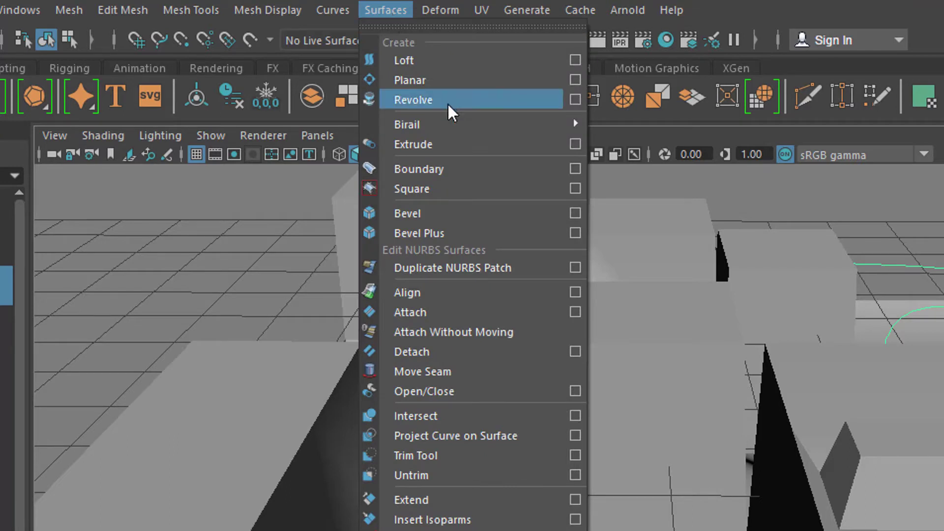
mouse_move(477, 208)
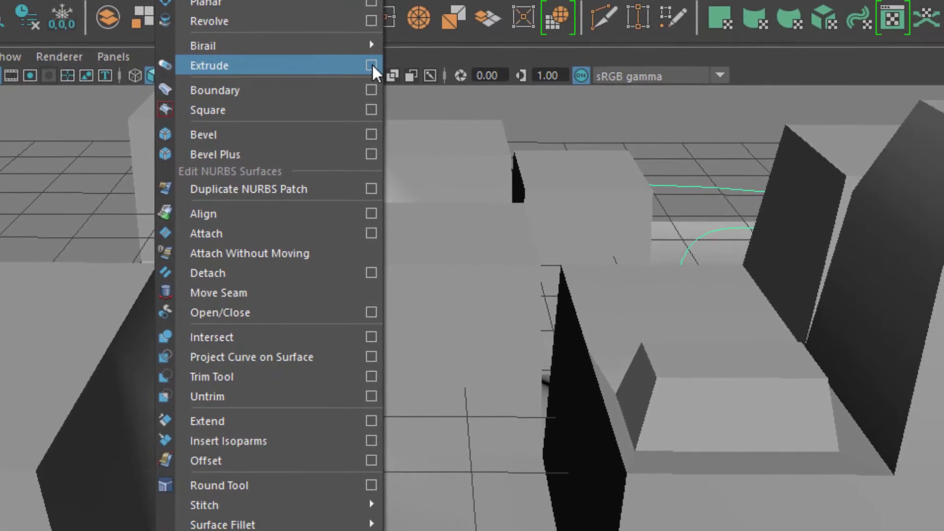
click(372, 65)
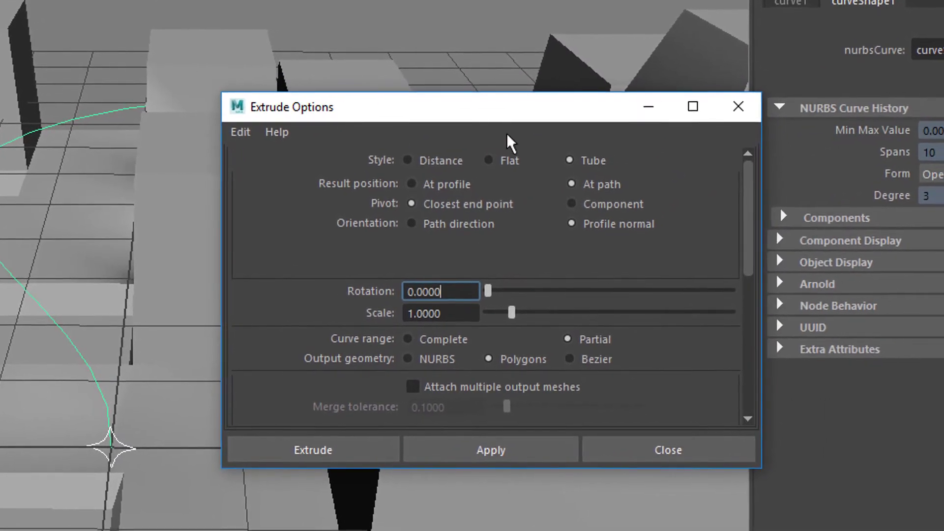
mouse_move(272, 186)
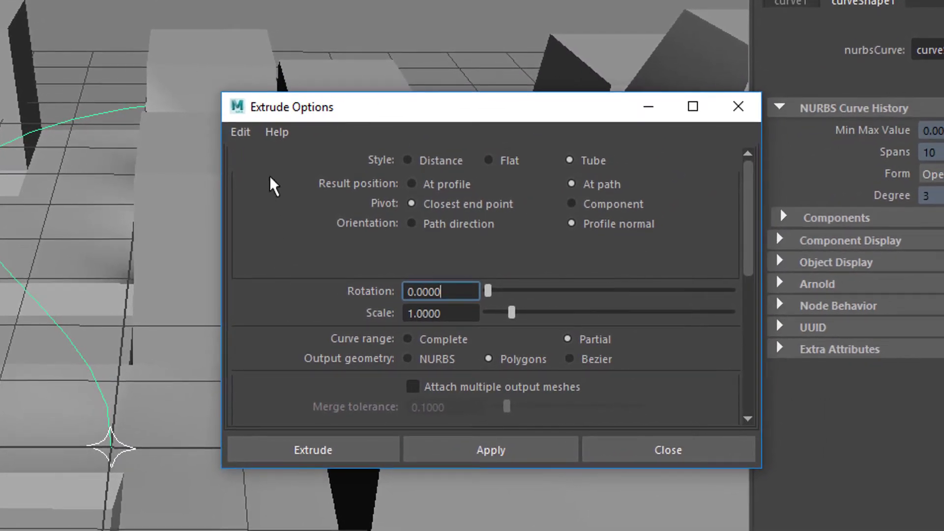
Reset Extrude Options, set Tube style, At path, Partial range, Polygons output, and extrude the tube
click(239, 132)
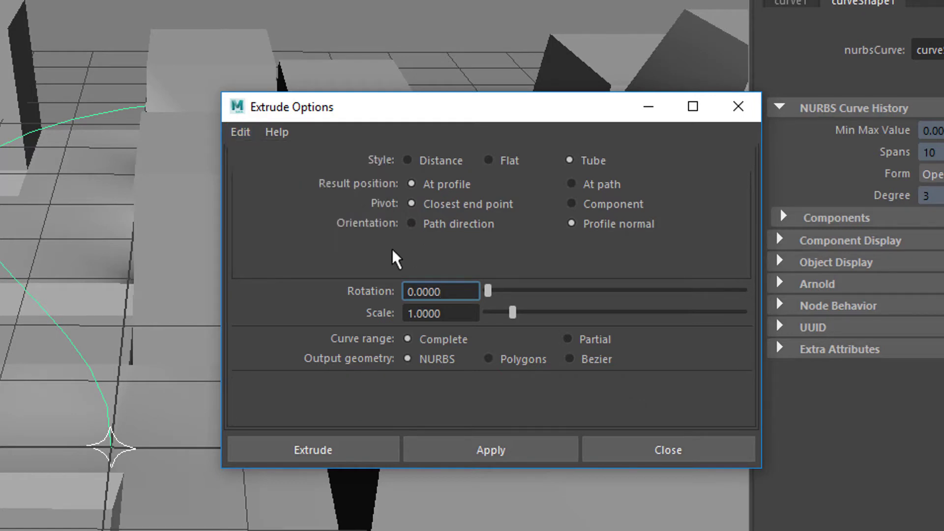
mouse_move(647, 252)
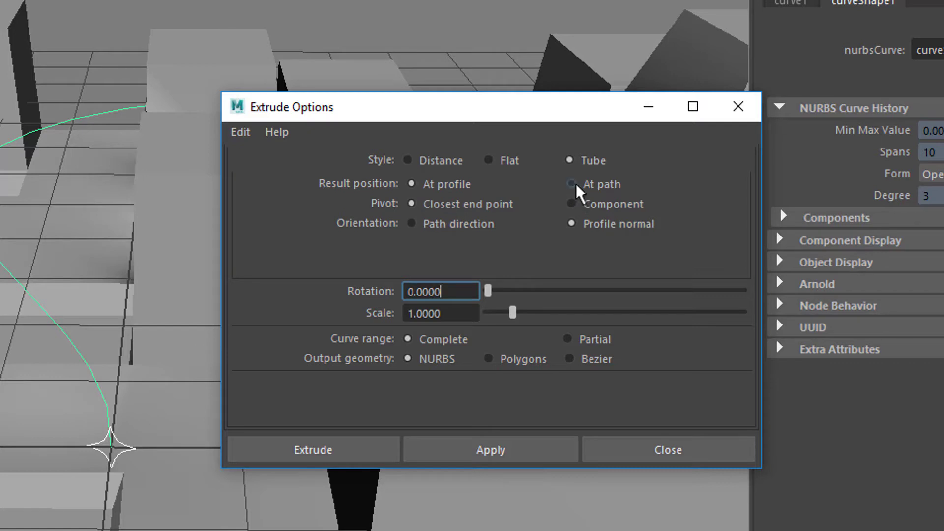
mouse_move(629, 196)
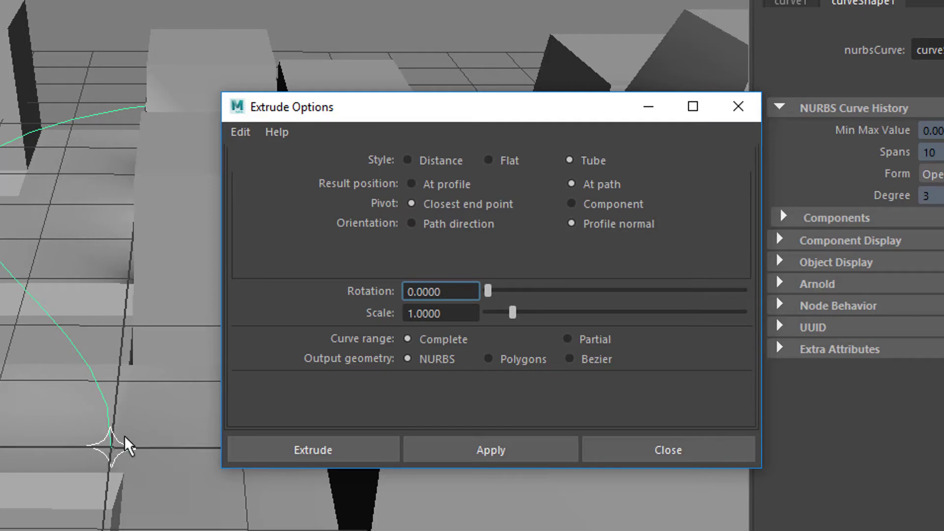
mouse_move(123, 114)
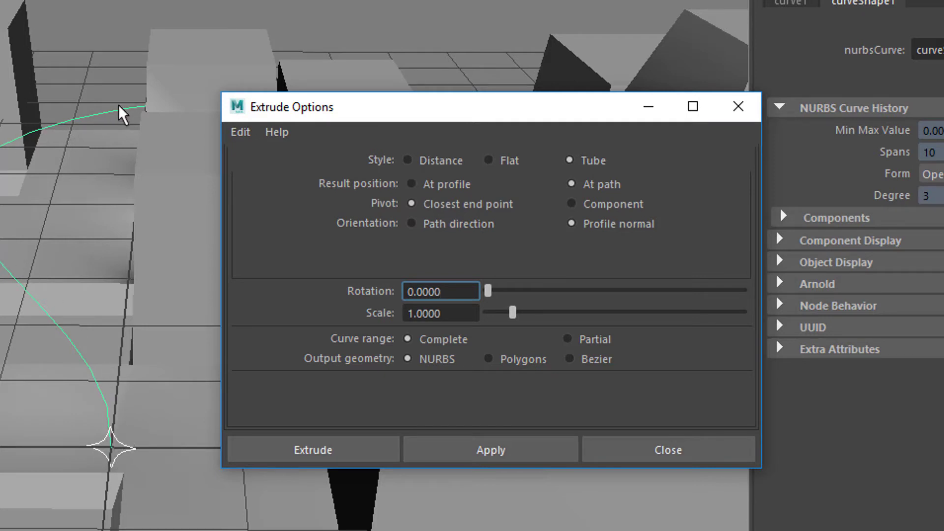
mouse_move(498, 250)
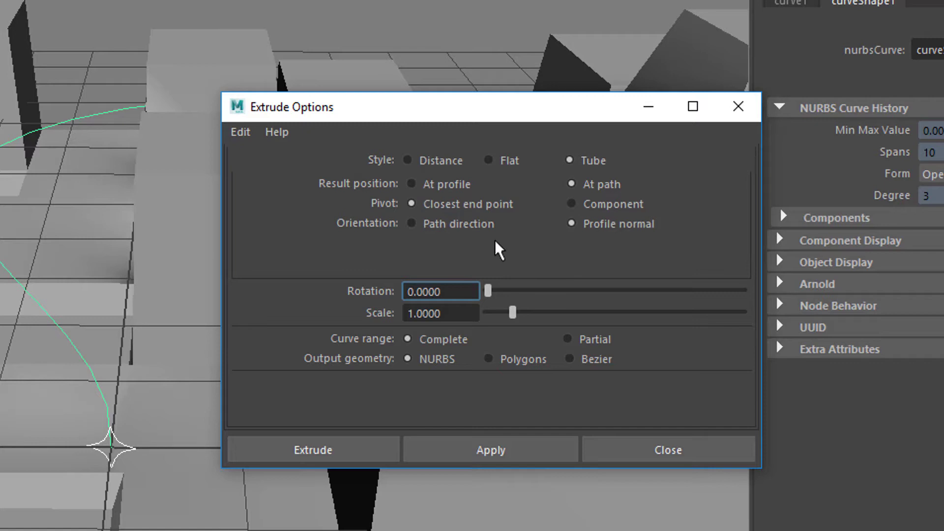
mouse_move(626, 263)
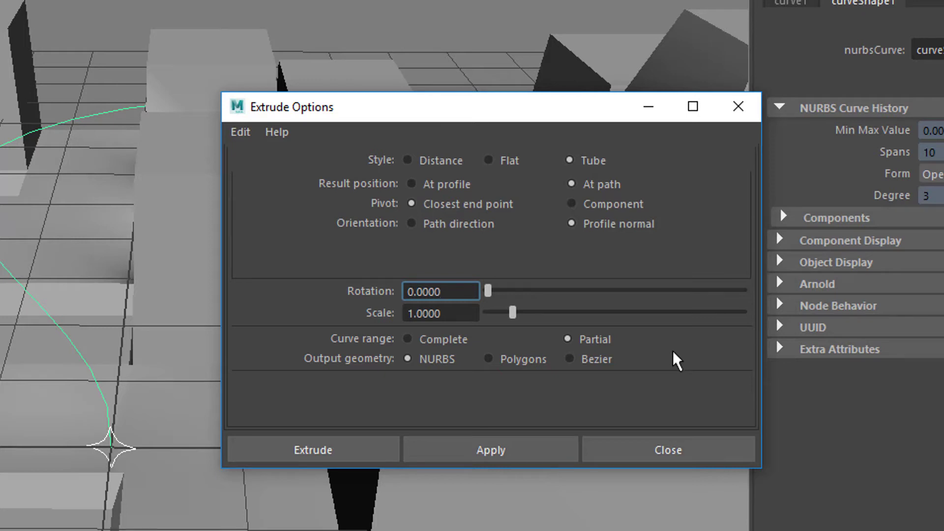
mouse_move(108, 382)
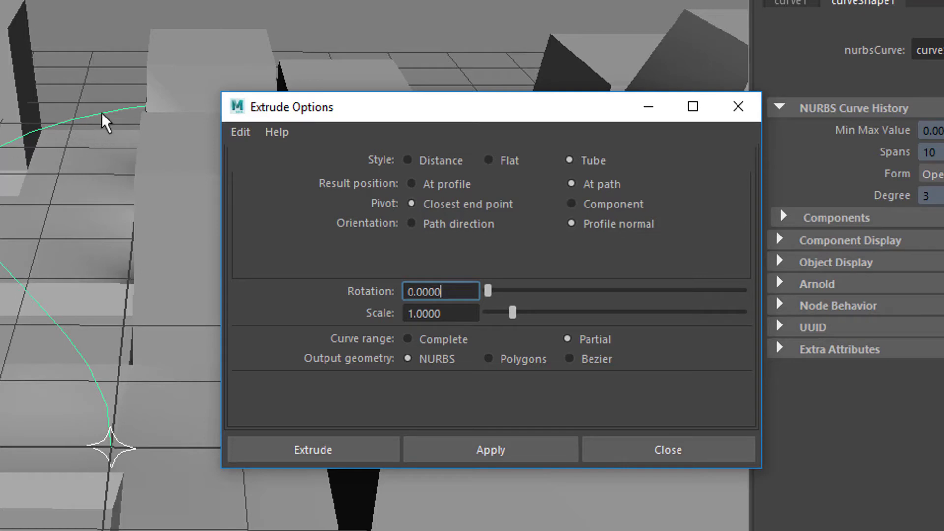
mouse_move(84, 130)
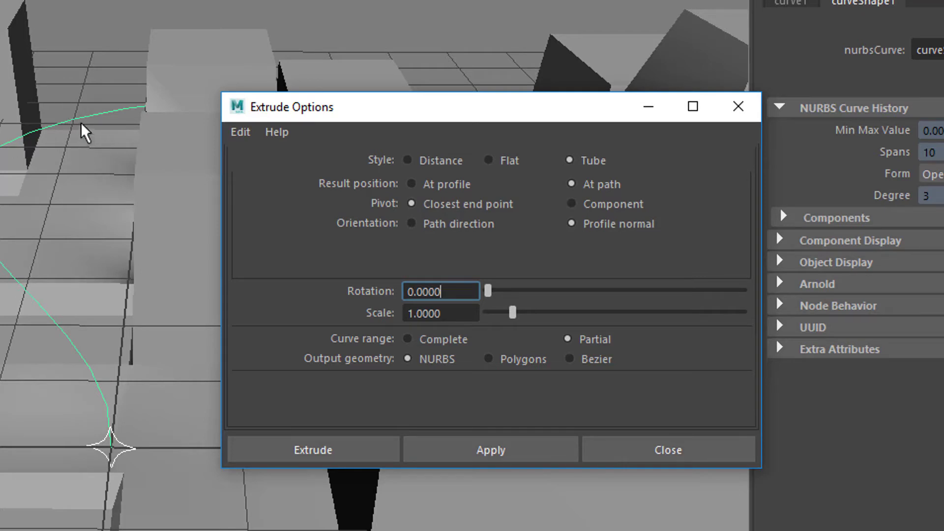
mouse_move(559, 197)
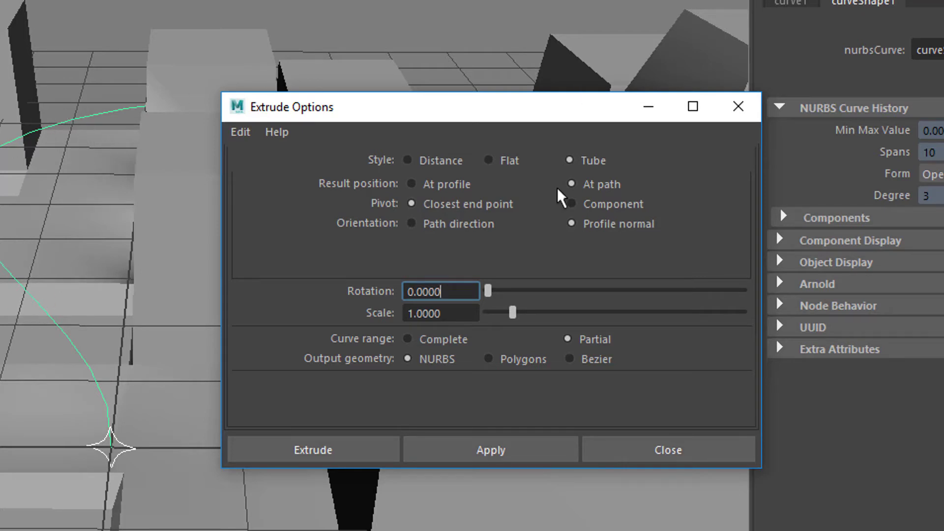
mouse_move(569, 352)
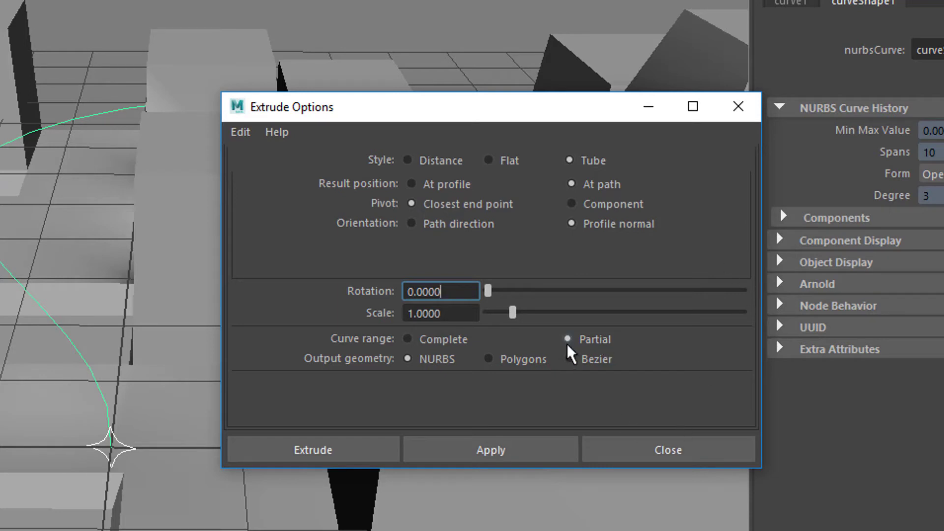
mouse_move(428, 391)
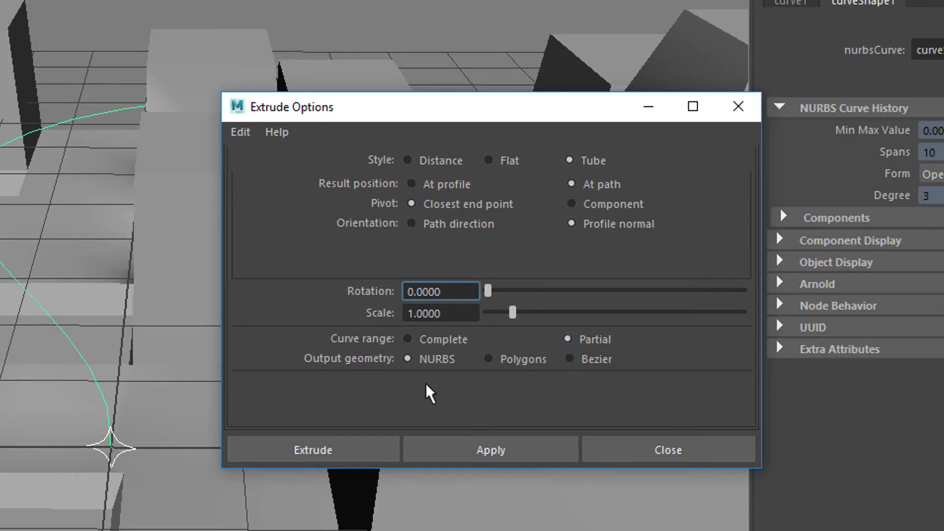
mouse_move(415, 377)
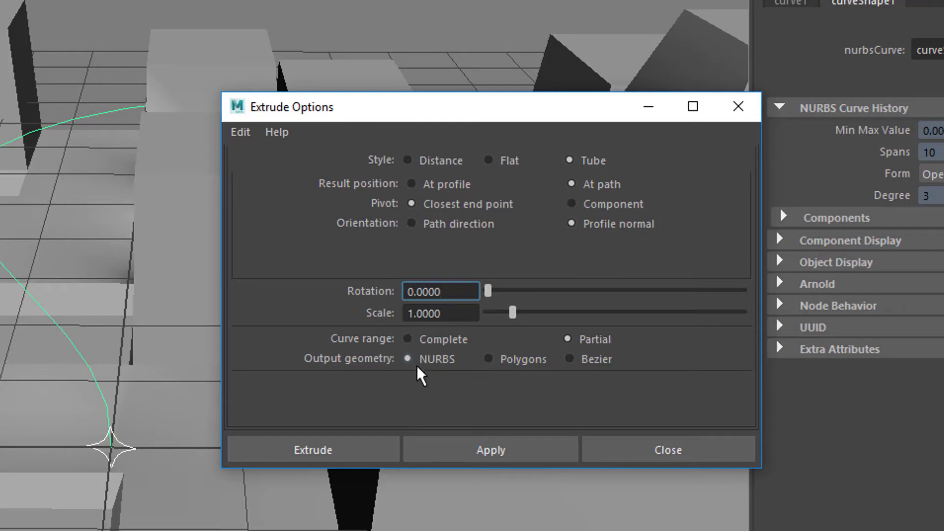
mouse_move(476, 385)
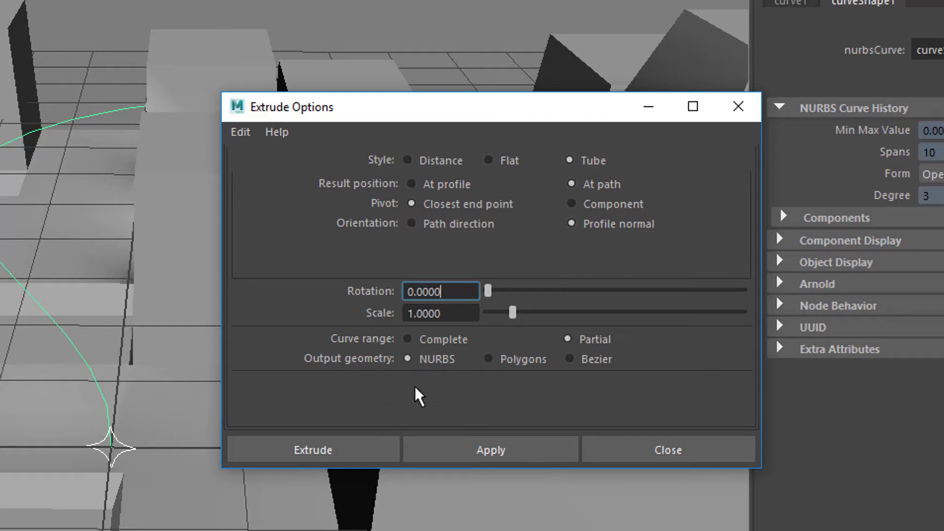
mouse_move(492, 374)
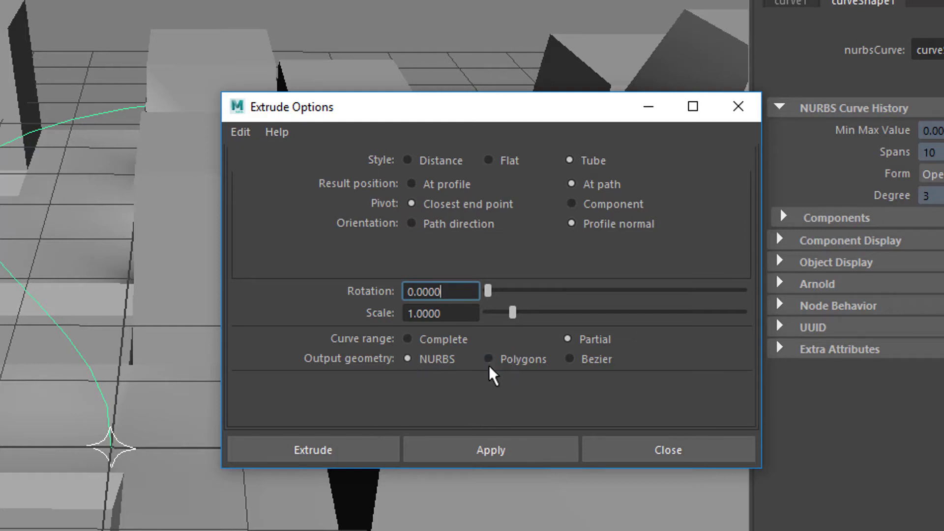
click(489, 359)
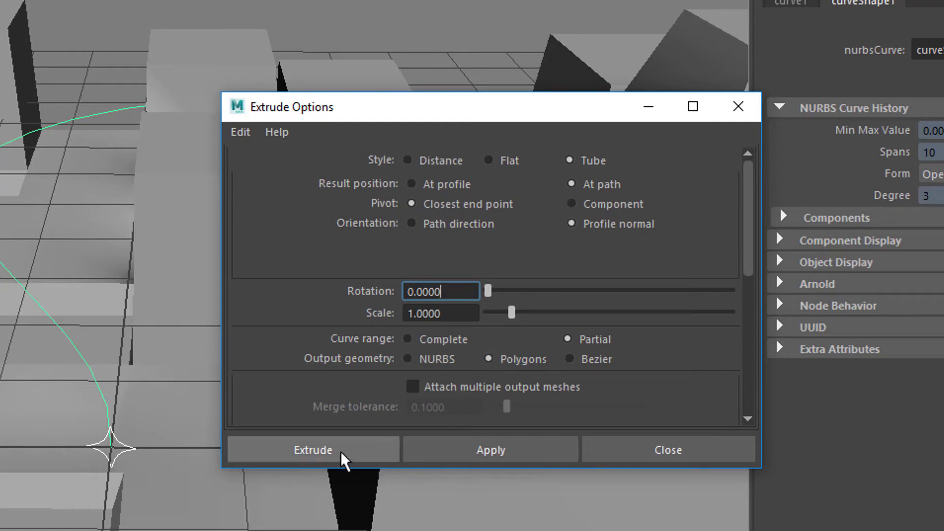
click(312, 449)
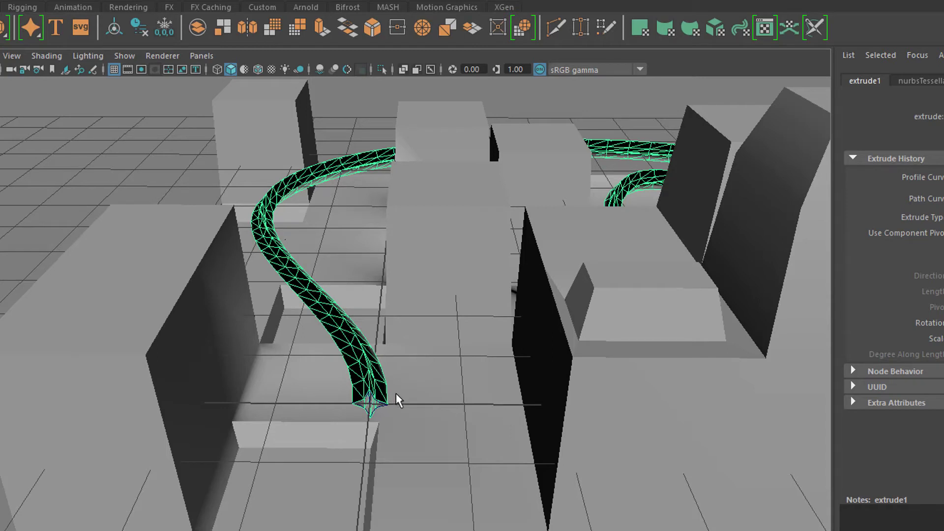
mouse_move(296, 395)
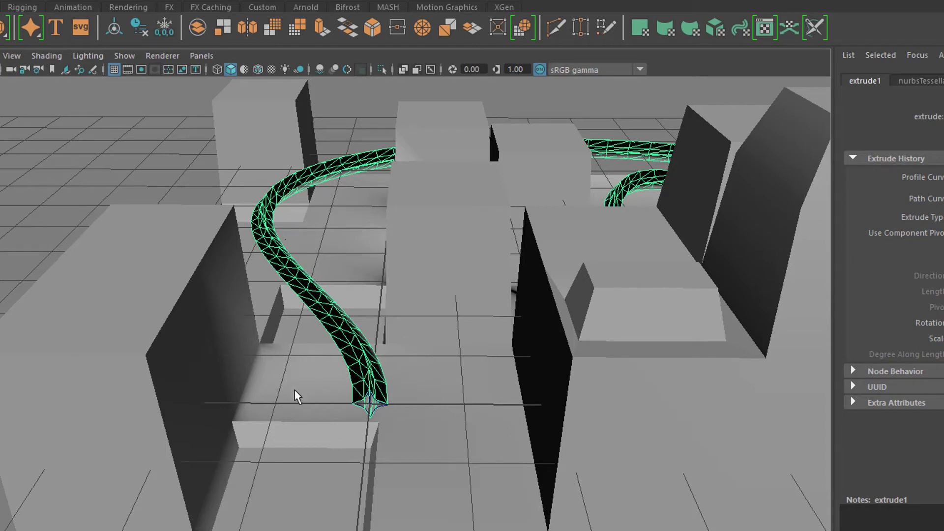
mouse_move(916, 189)
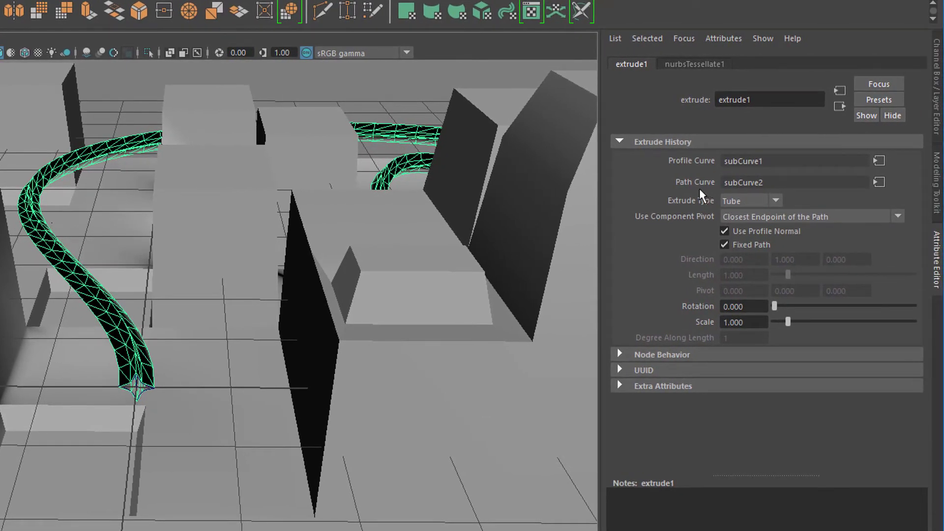
mouse_move(782, 194)
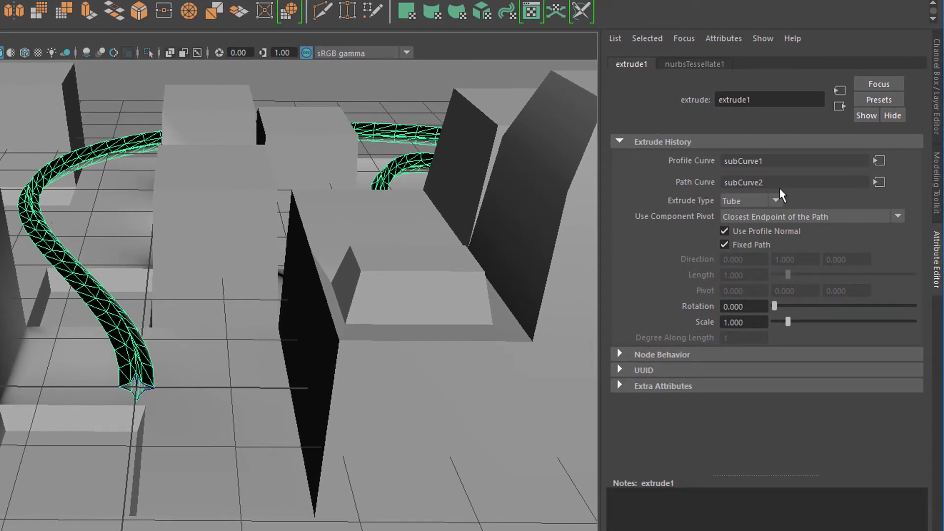
mouse_move(878, 182)
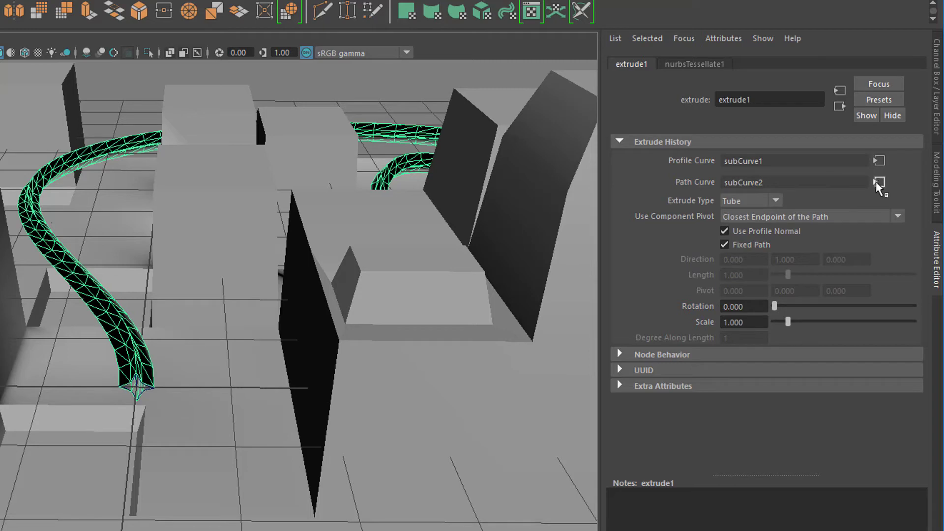
Follow extrude1's Path Curve connection to subCurve2, showing Min 0 and Max 1 values
click(878, 182)
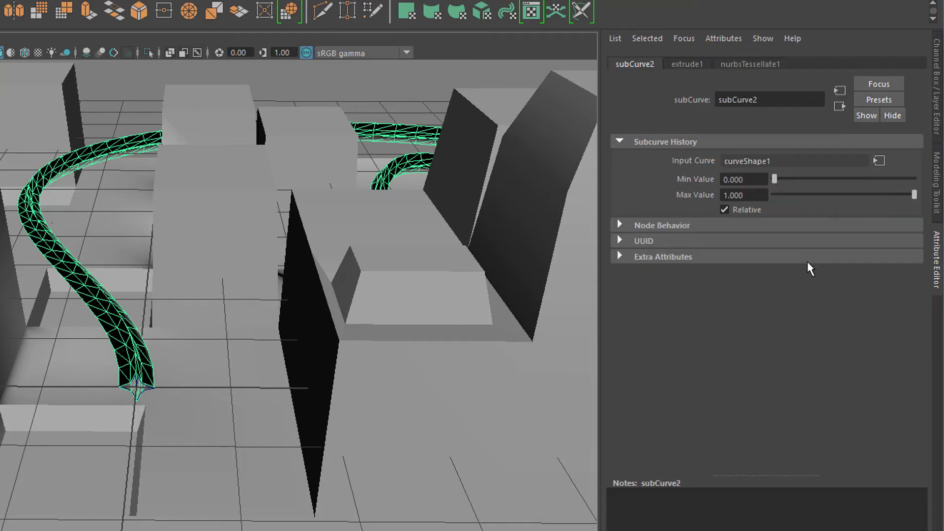
mouse_move(852, 205)
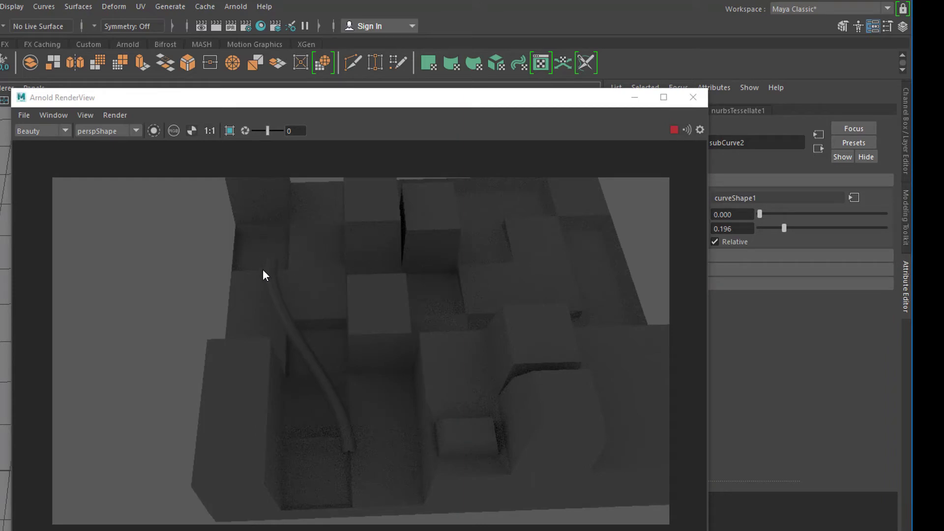
mouse_move(693, 106)
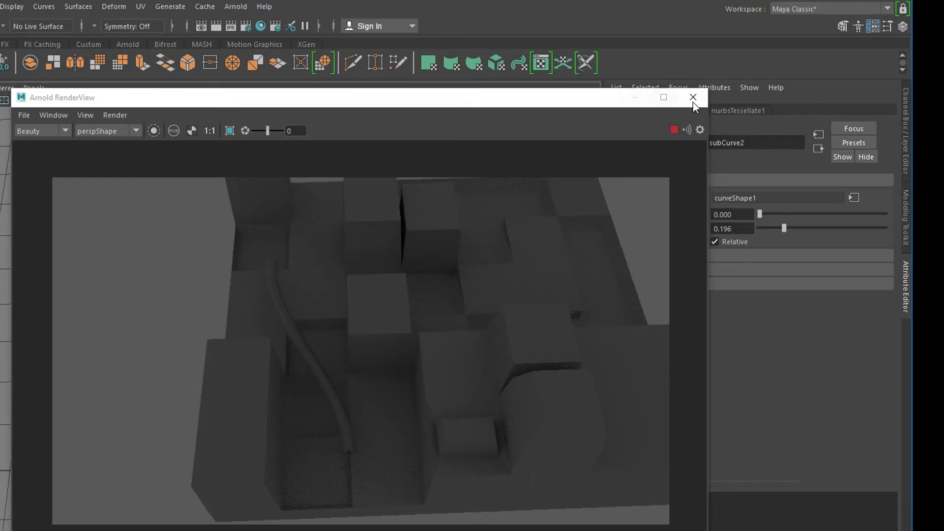
Close the Arnold RenderView window to return to the scene
click(692, 97)
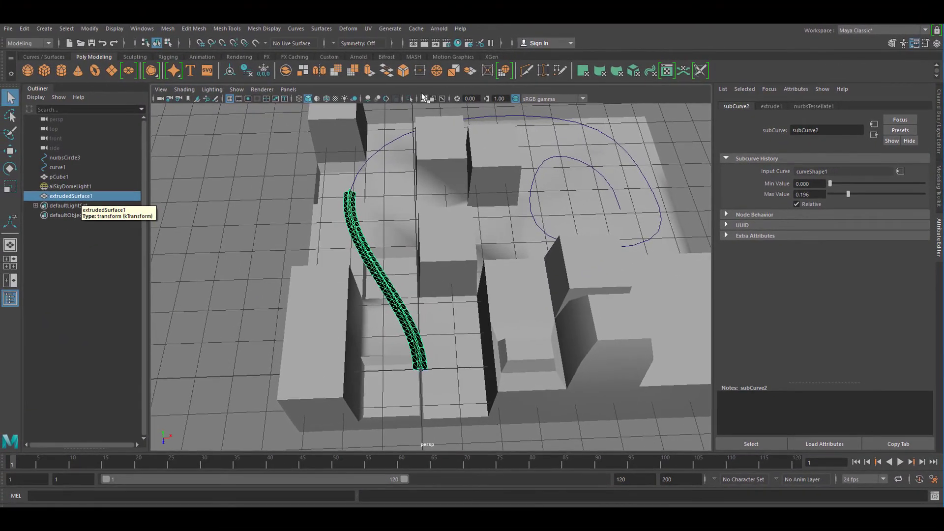
Convert extrudedSurface1 into an Arnold mesh light via Arnold > Lights > Mesh Light
click(438, 28)
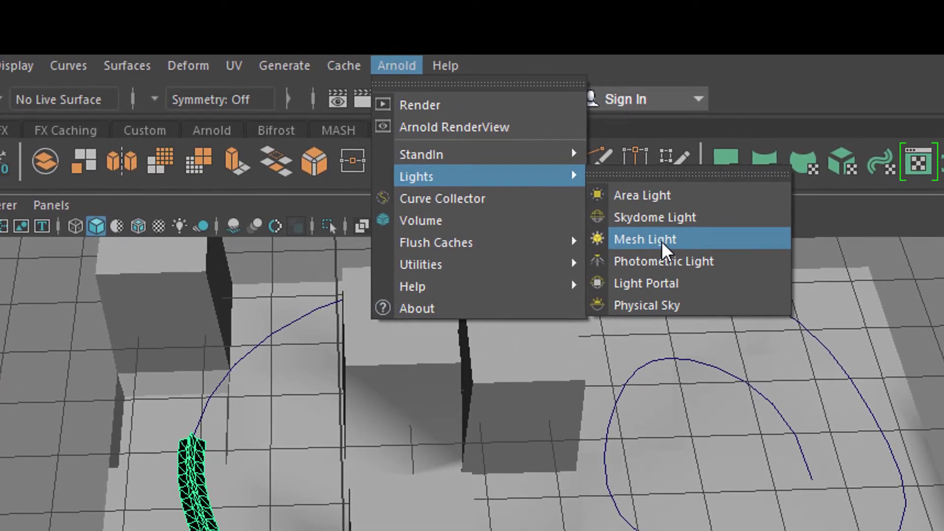
mouse_move(681, 251)
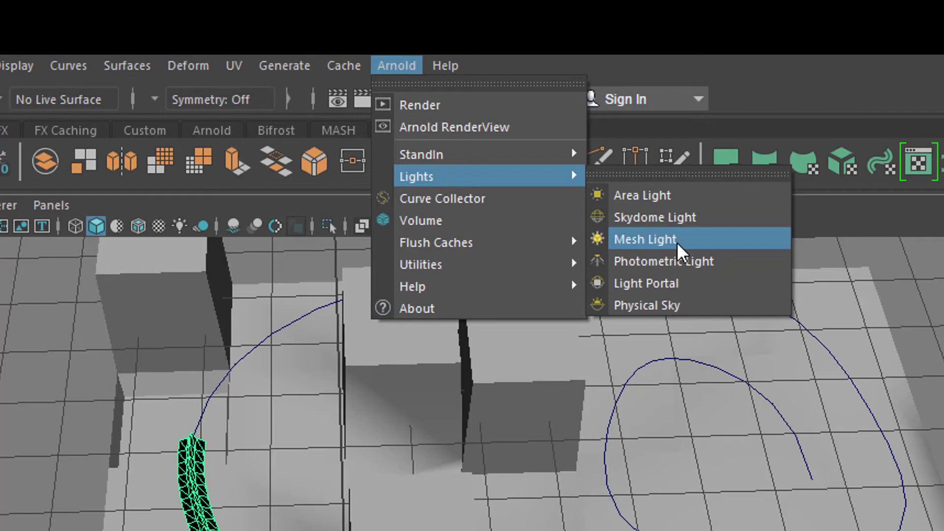
click(643, 239)
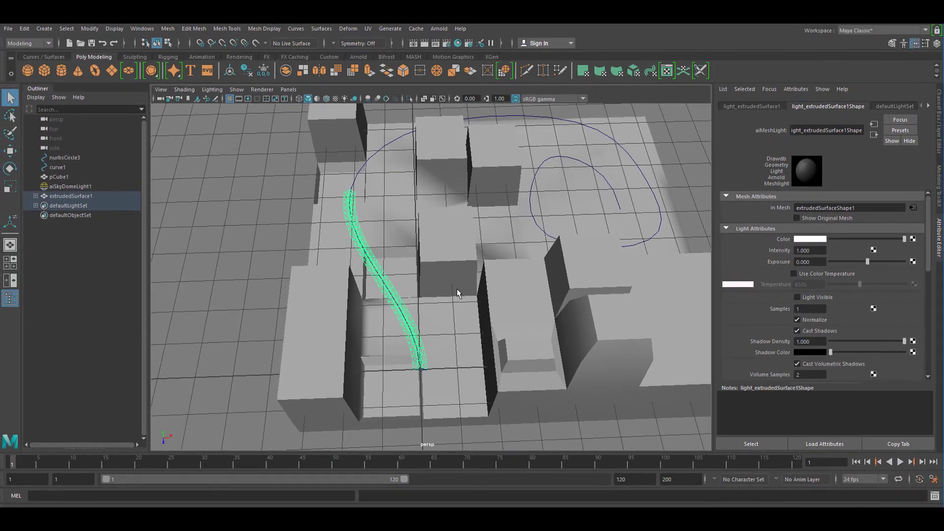
mouse_move(438, 29)
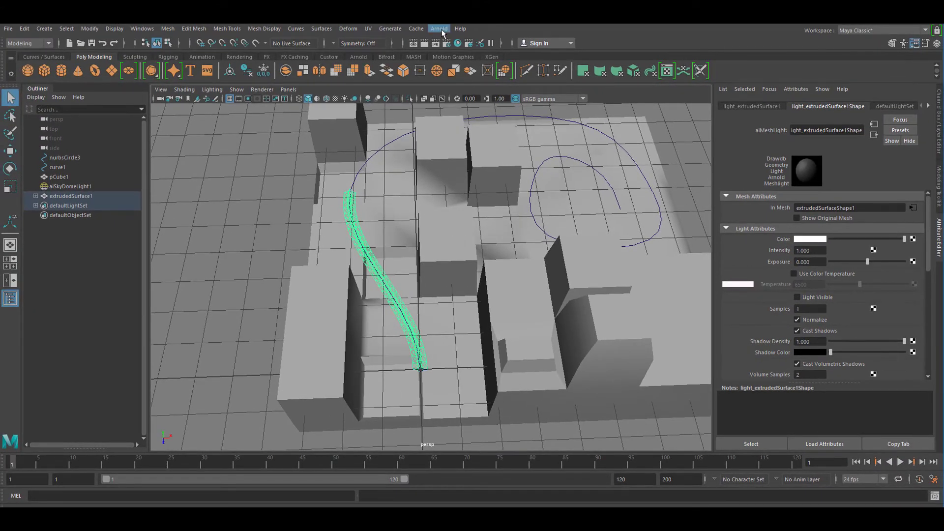
Start Arnold RenderView and enable Light Visible on the aiMeshLight with exposure 2.237
click(438, 28)
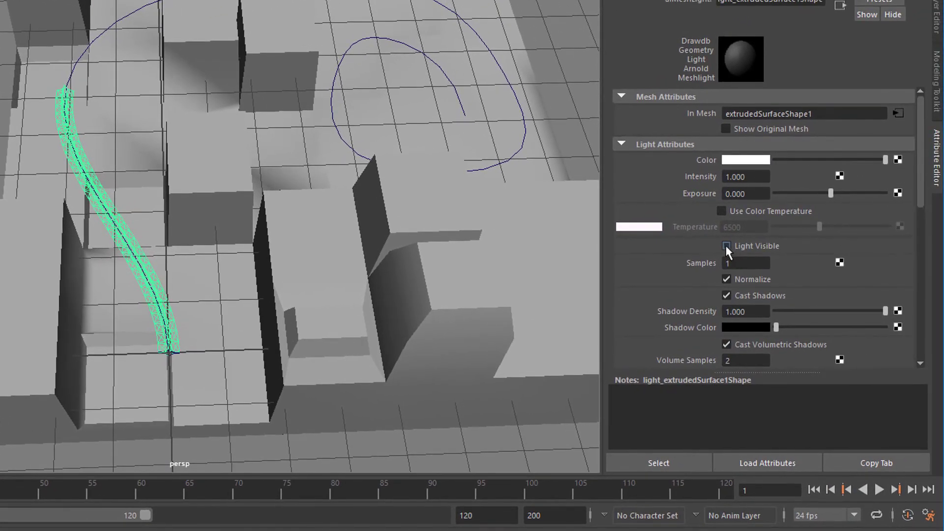
click(726, 245)
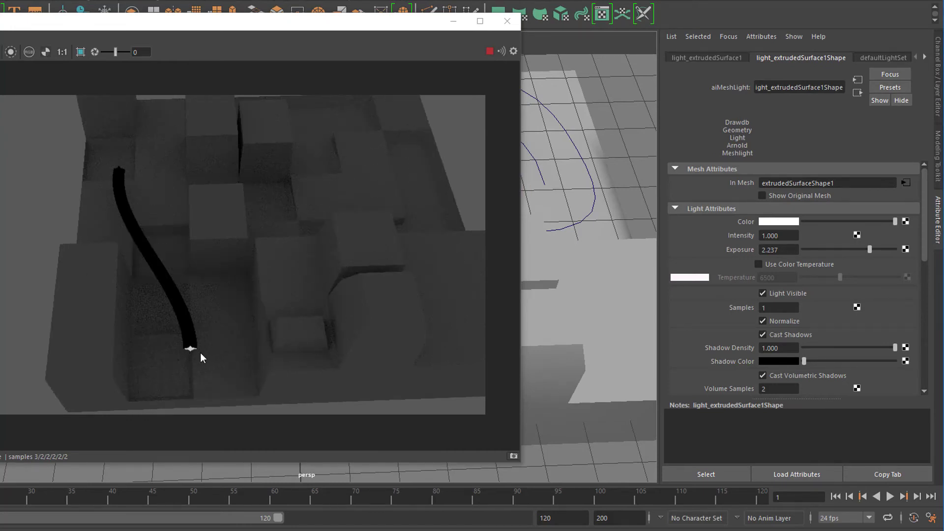
mouse_move(422, 245)
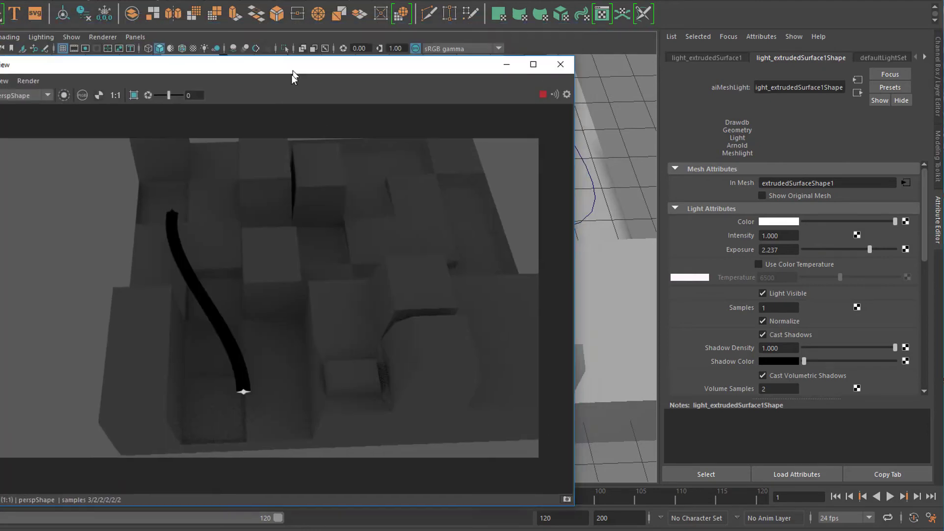
Move RenderView aside and raise subCurve2 Max Value to 0.546 to lengthen the tube
drag(292, 65, 292, 46)
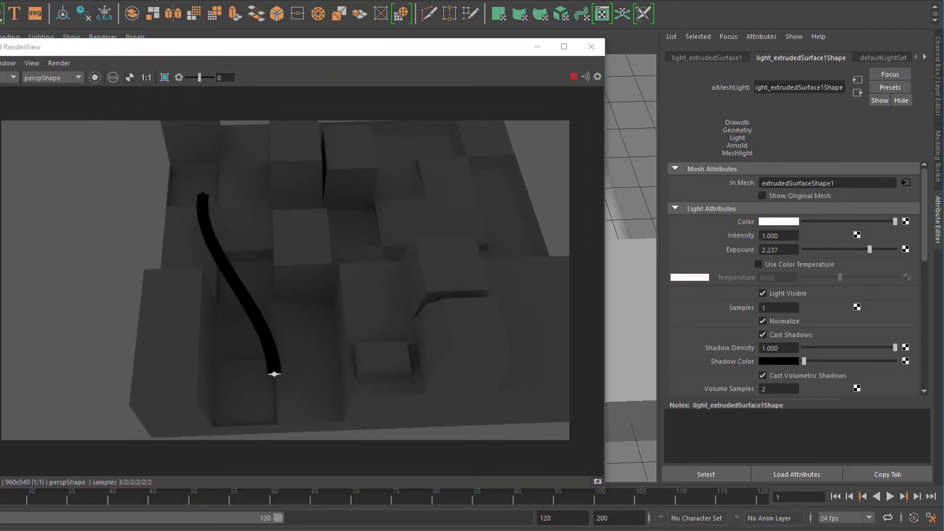
click(889, 57)
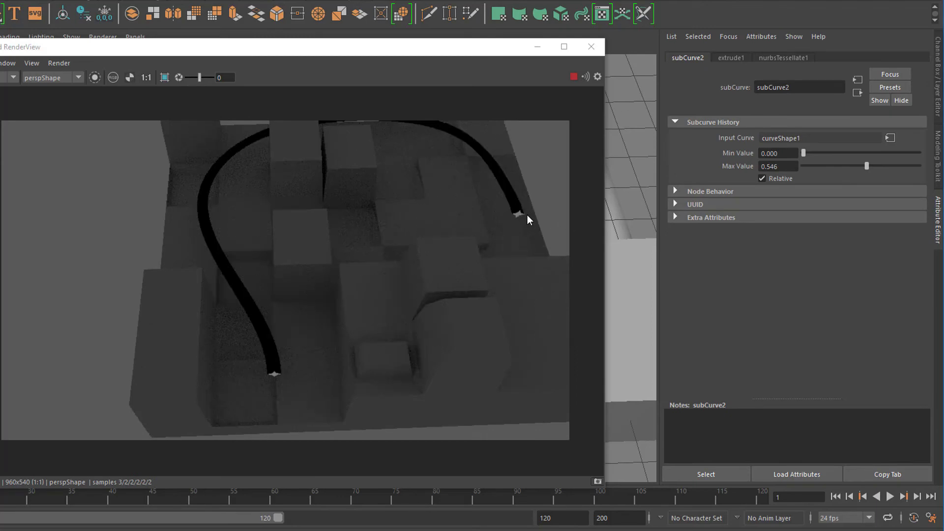
mouse_move(414, 64)
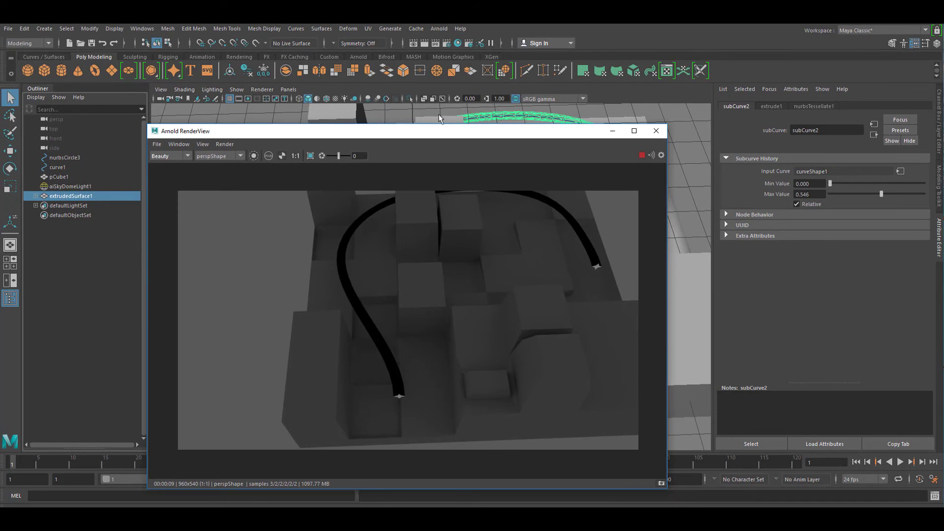
Reverse the tube's surface normals via Mesh Display so it renders lit instead of black
click(265, 28)
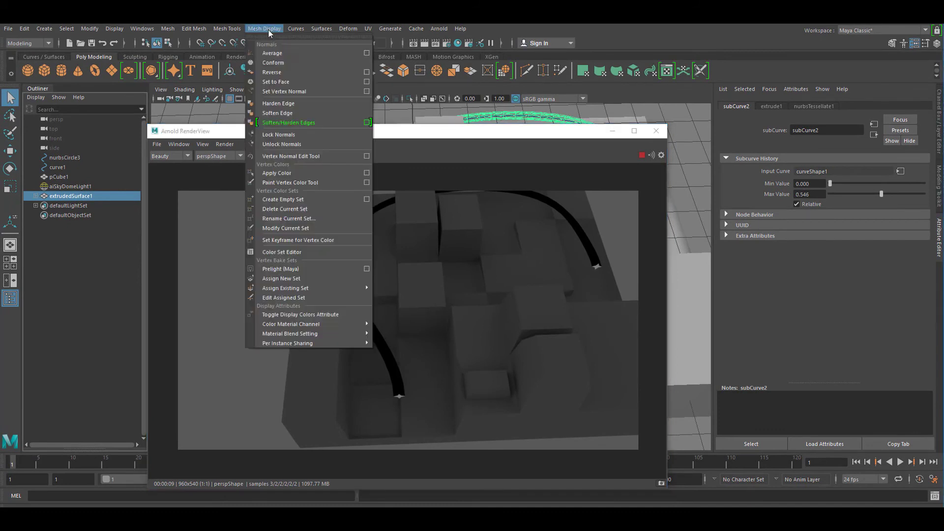
mouse_move(272, 63)
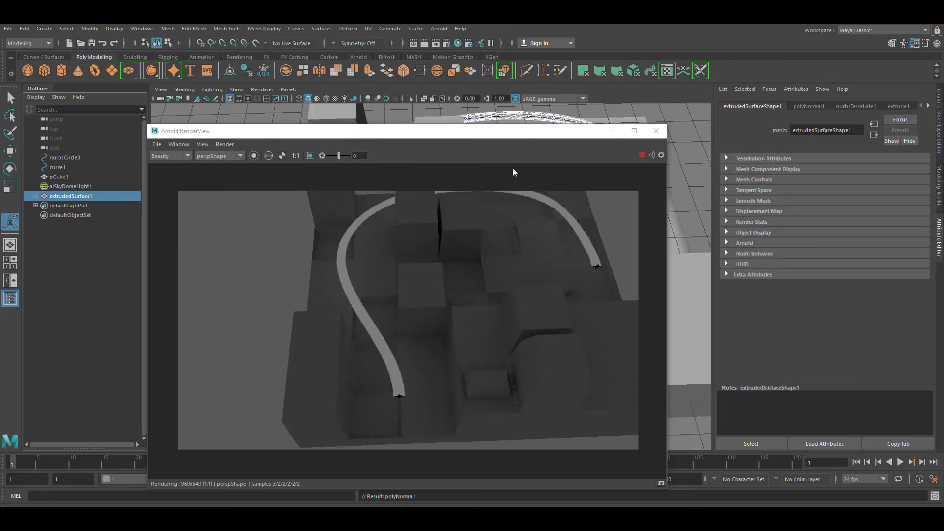
drag(361, 131, 361, 110)
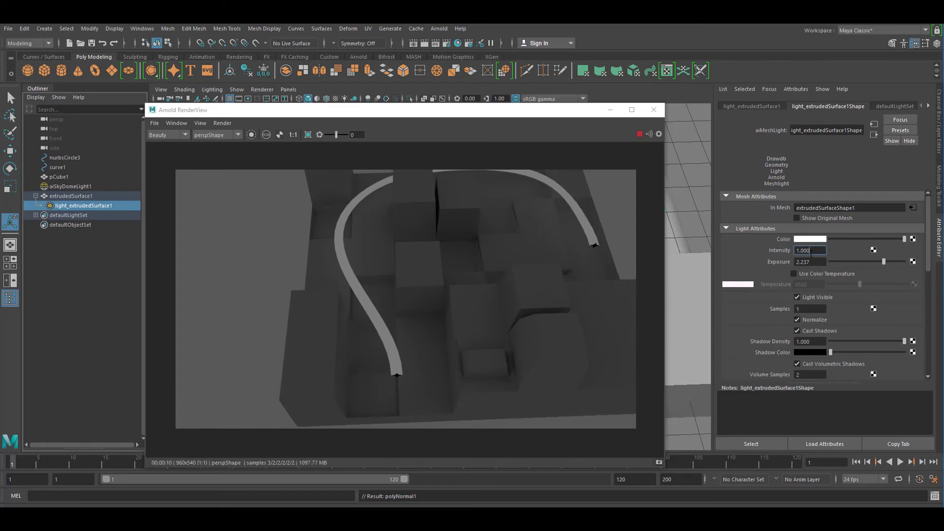
Raise light_extrudedSurface1's Intensity to 4 for a bright white glow
triple_click(809, 251)
text(4.000)
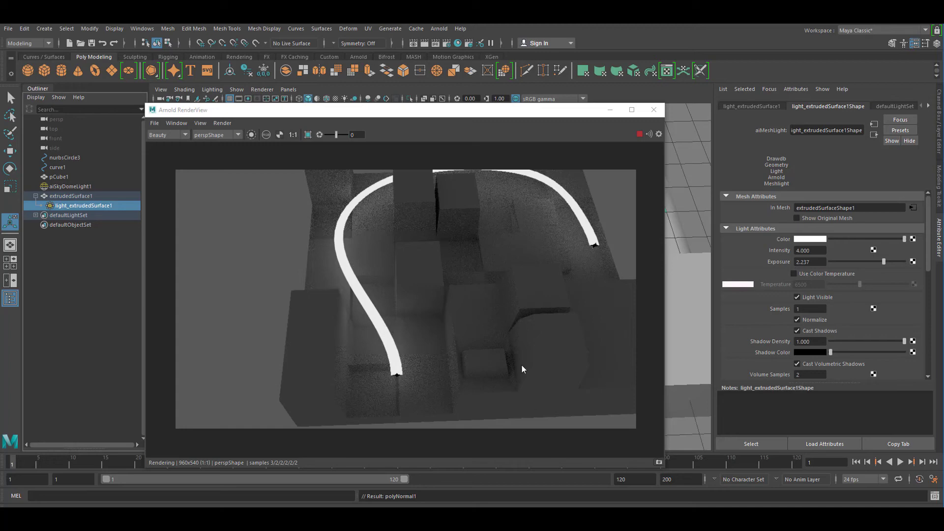
mouse_move(533, 311)
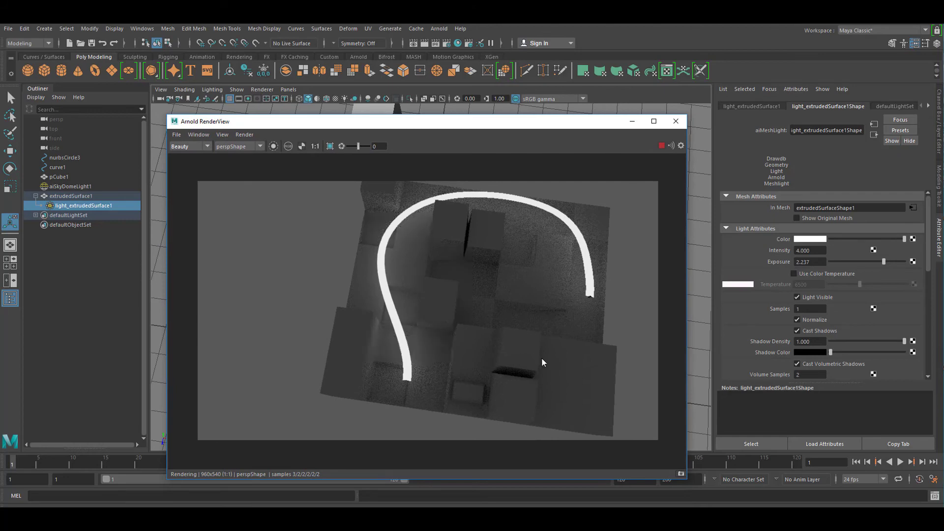
mouse_move(527, 384)
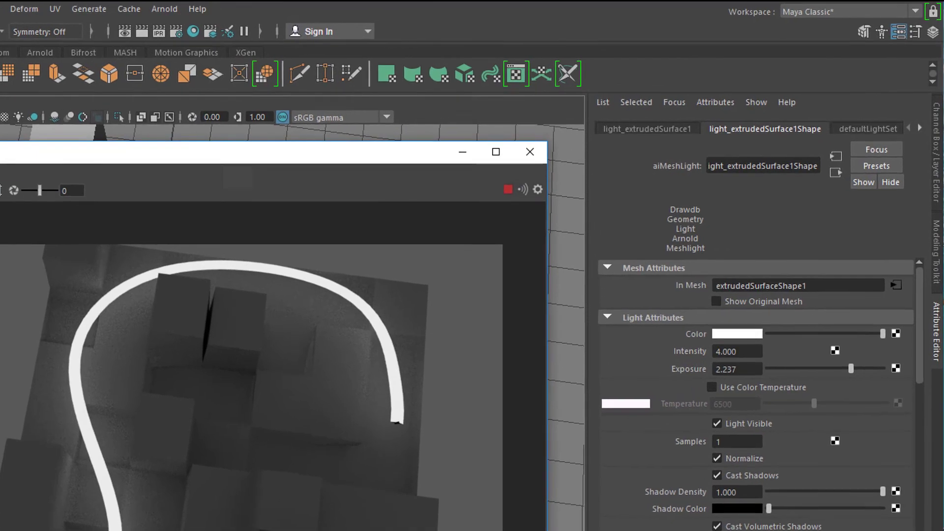
Show the extruded surface's subCurve2 range settings (0 to 0.546) in the Attribute Editor
click(727, 130)
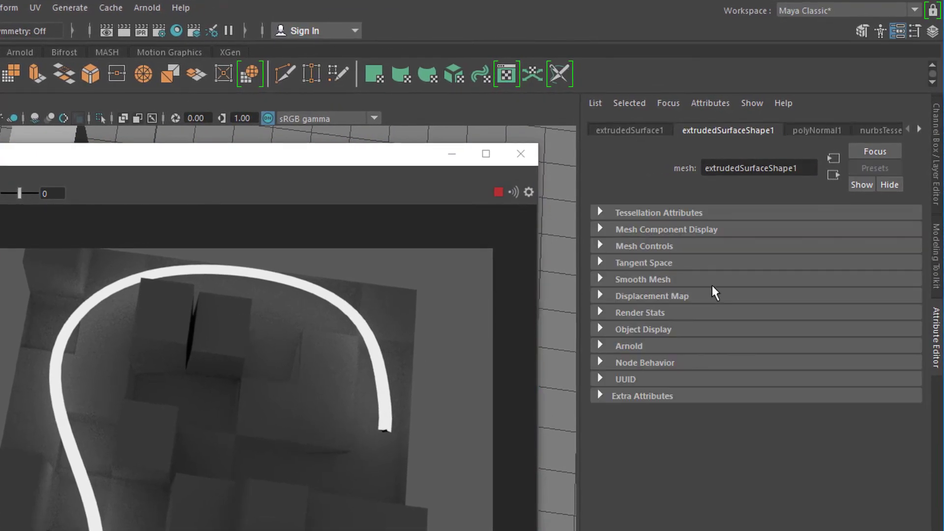
mouse_move(918, 134)
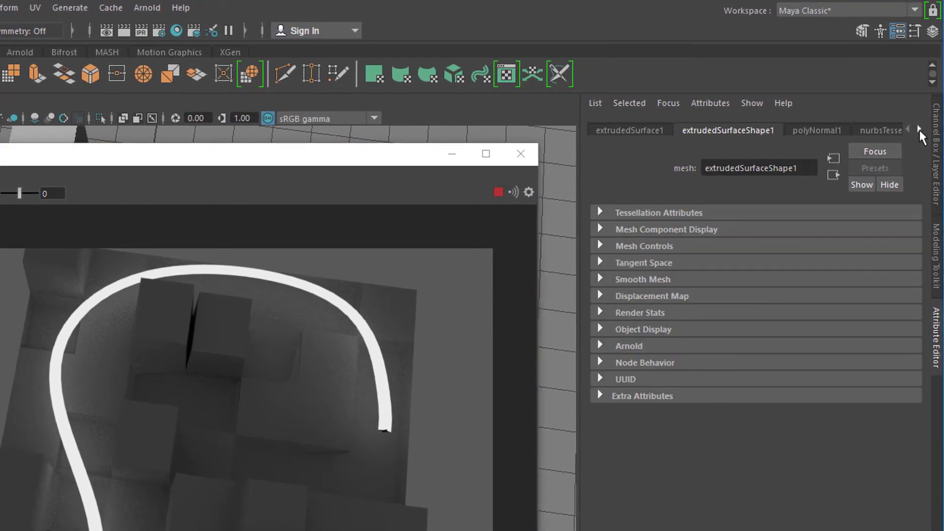
click(919, 129)
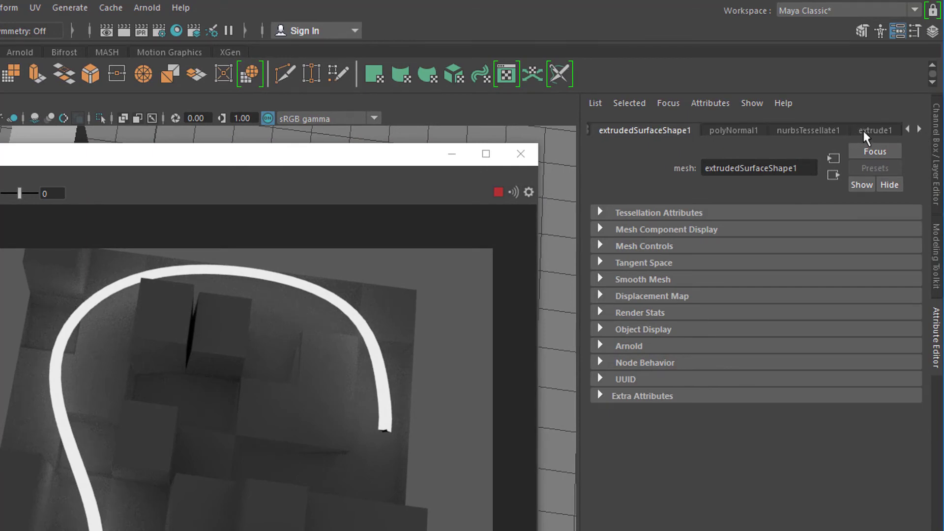
click(874, 130)
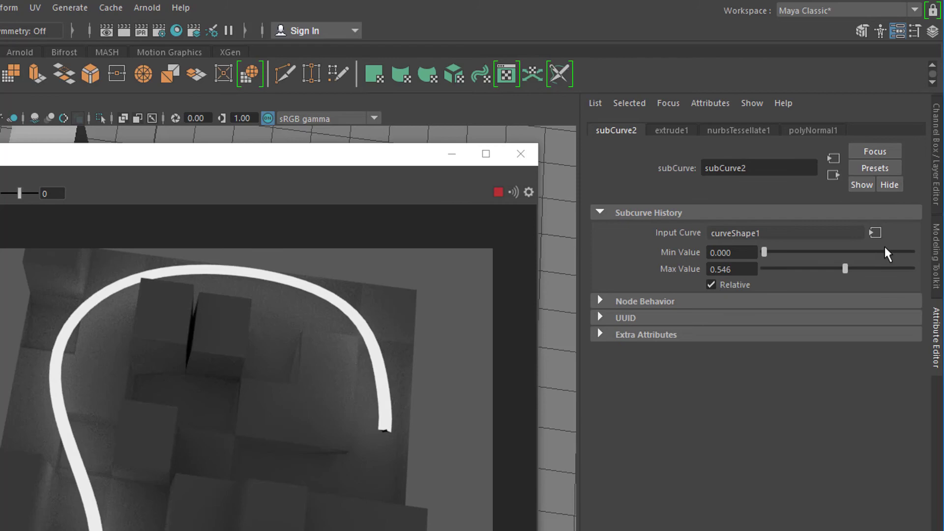
mouse_move(846, 278)
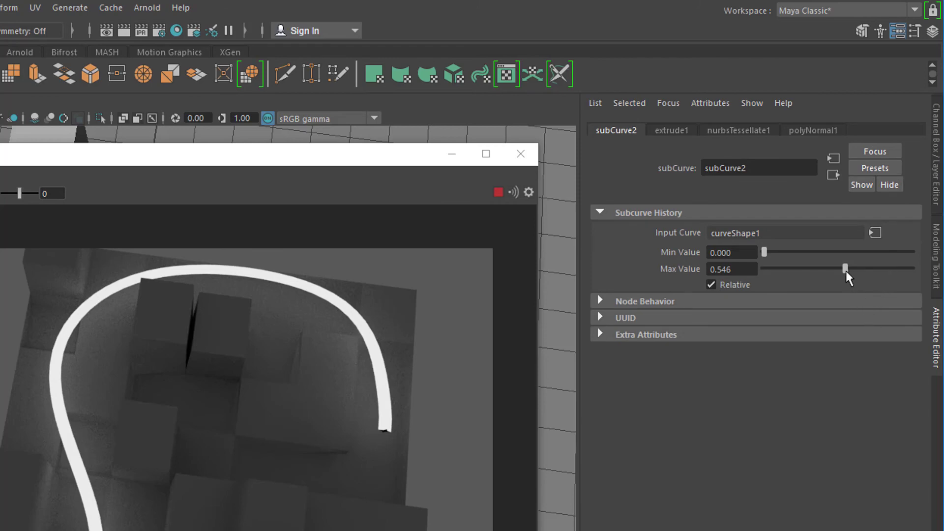